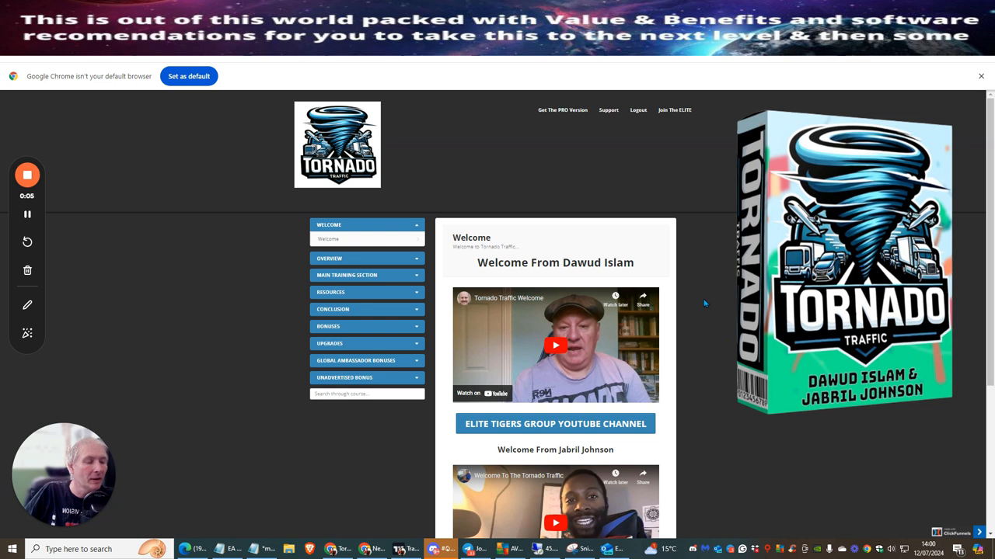
pyautogui.moveTo(723, 299)
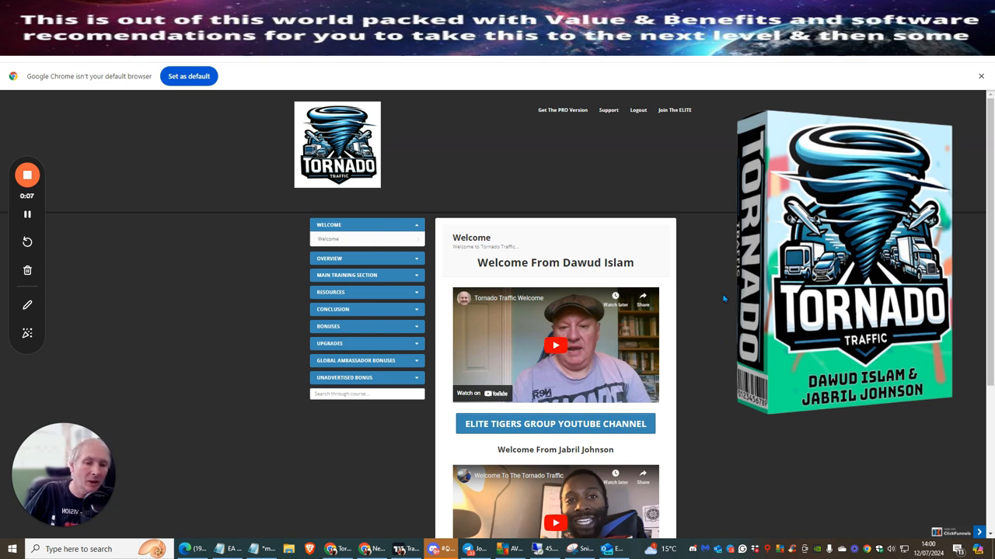
pyautogui.moveTo(702, 296)
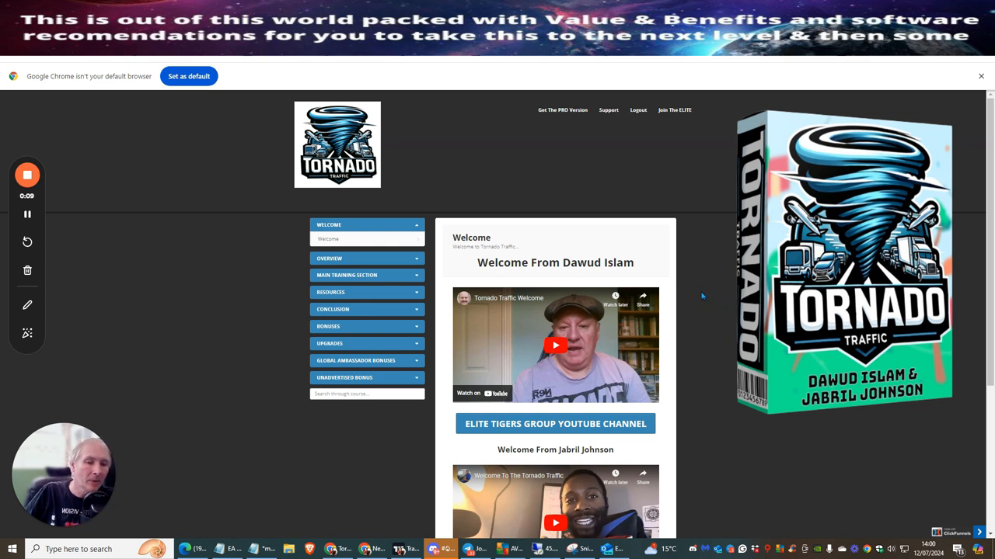
pyautogui.moveTo(673, 286)
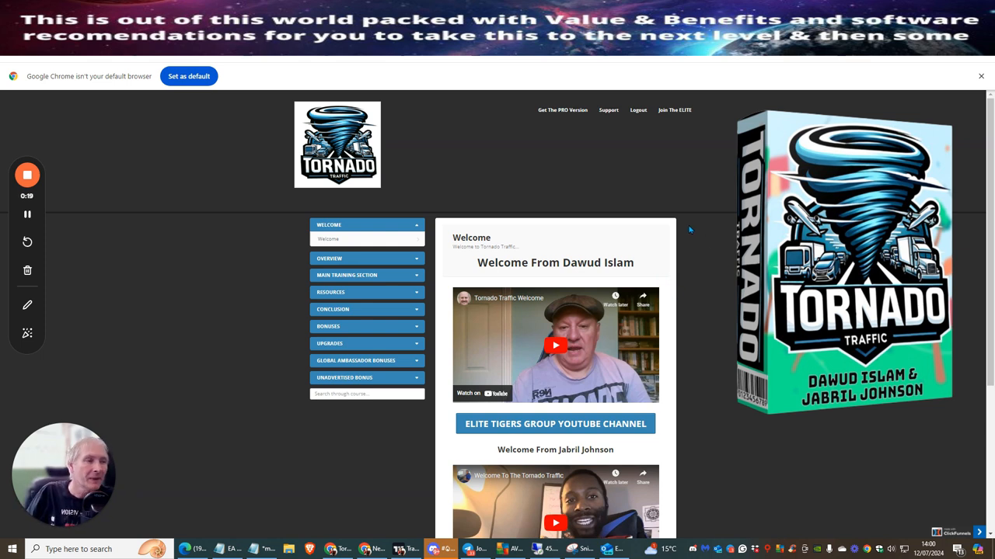
pyautogui.moveTo(683, 240)
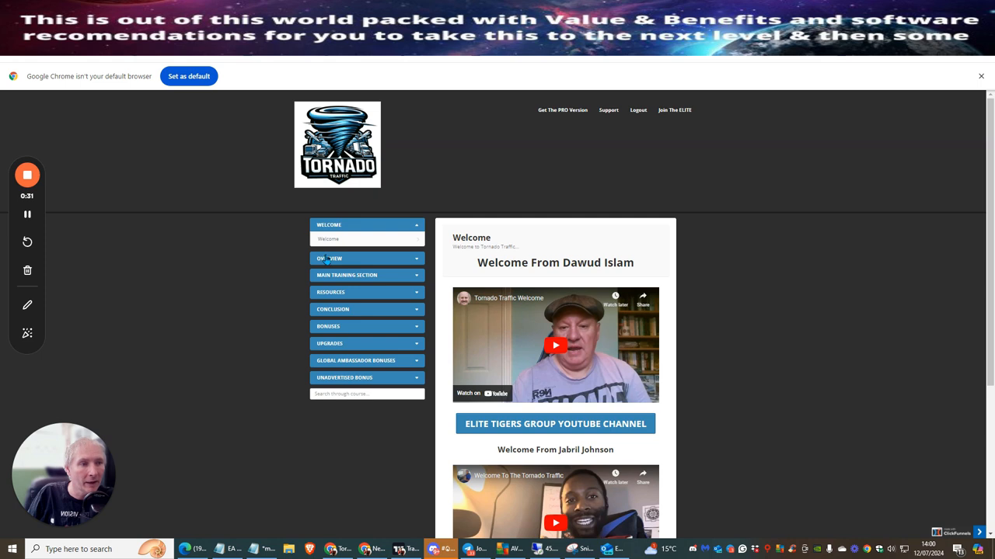
pyautogui.moveTo(668, 234)
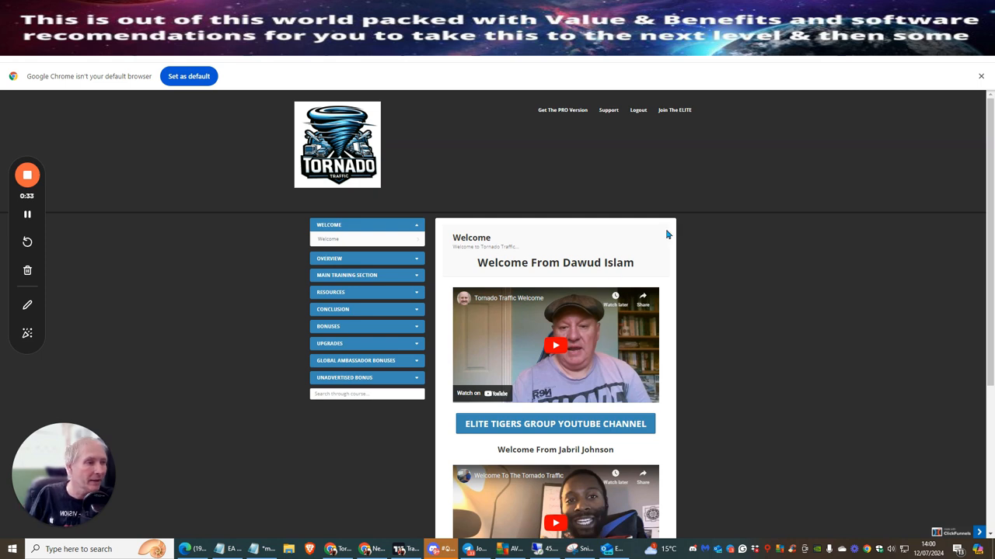
# From the Main Training's 'Test Your URL's' lesson, open the external Site Tester tool.
pyautogui.scroll(-3)
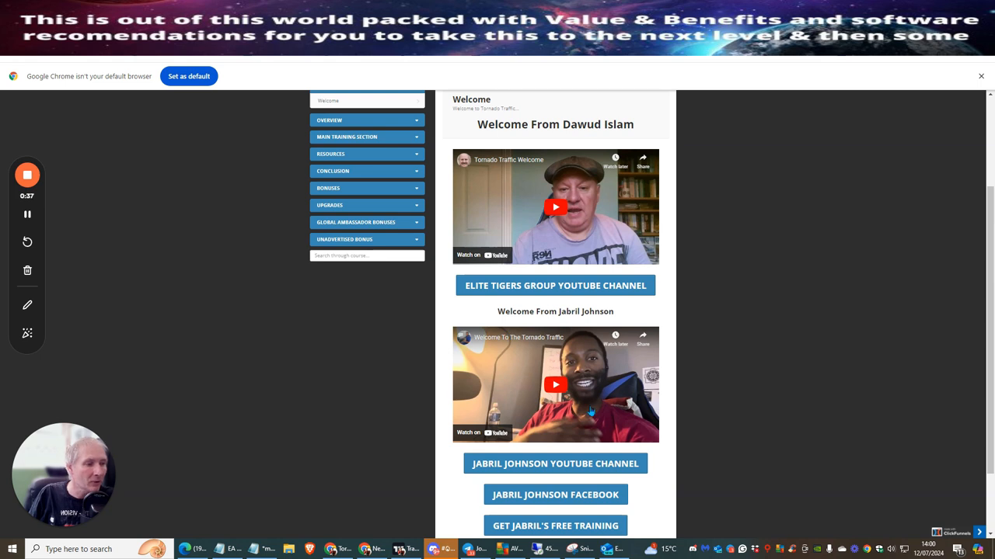
pyautogui.moveTo(726, 282)
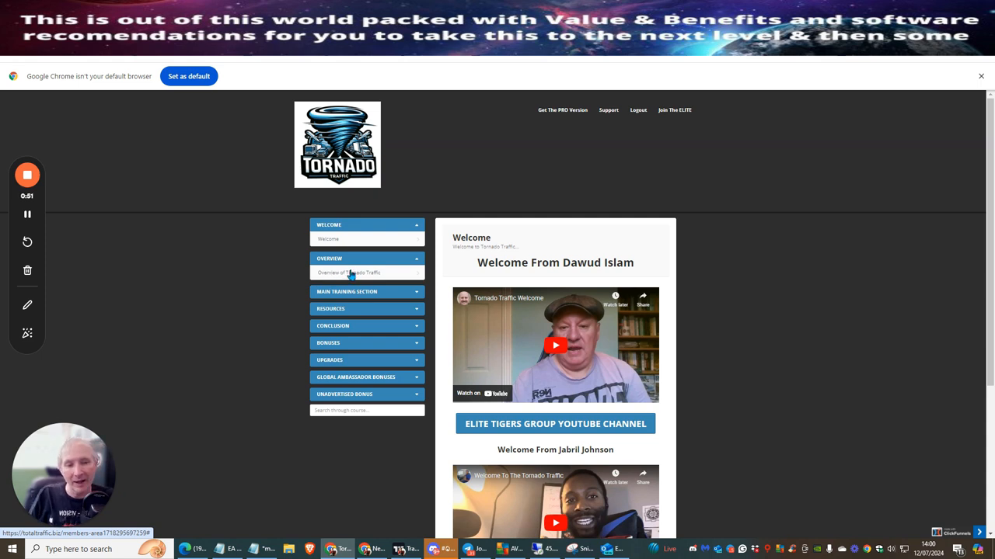
pyautogui.click(367, 291)
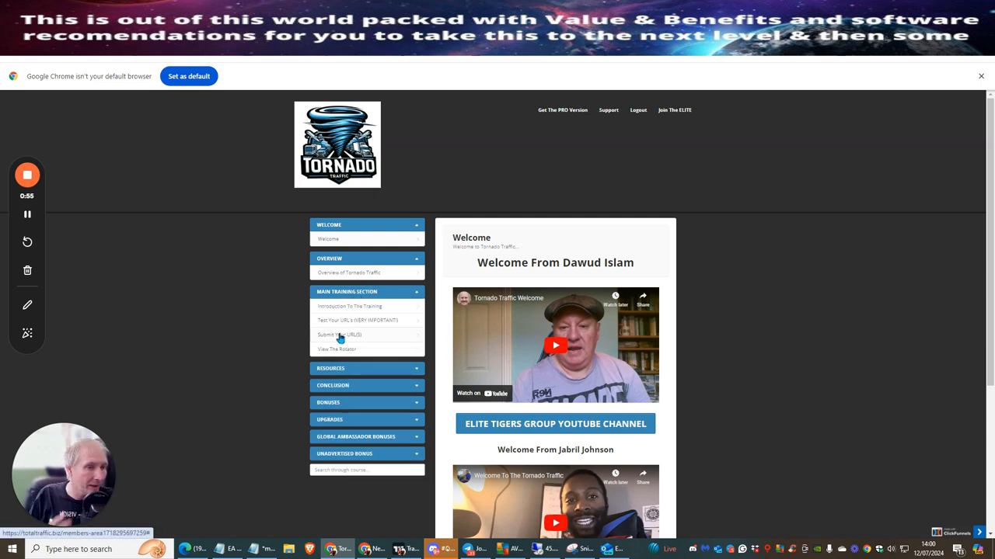
pyautogui.moveTo(352, 368)
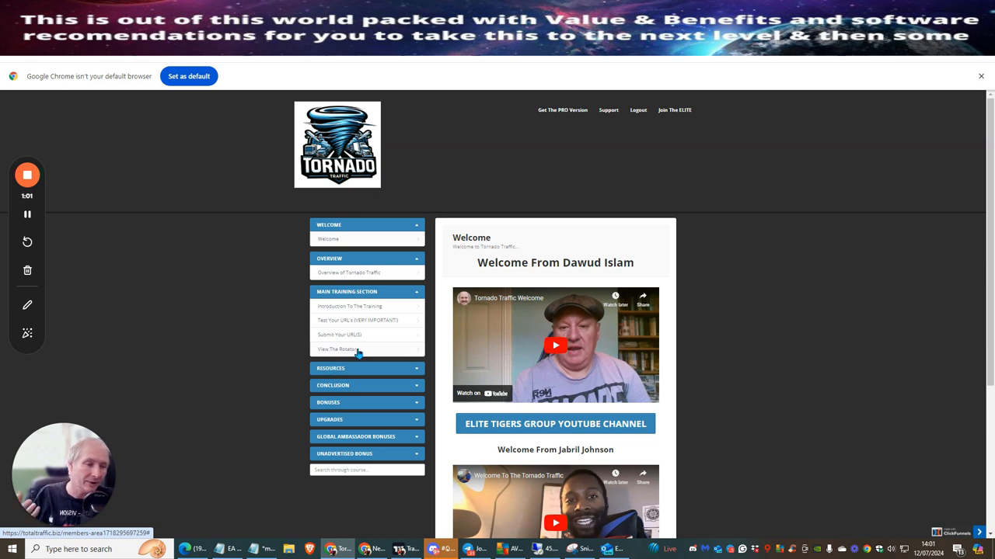
pyautogui.moveTo(363, 356)
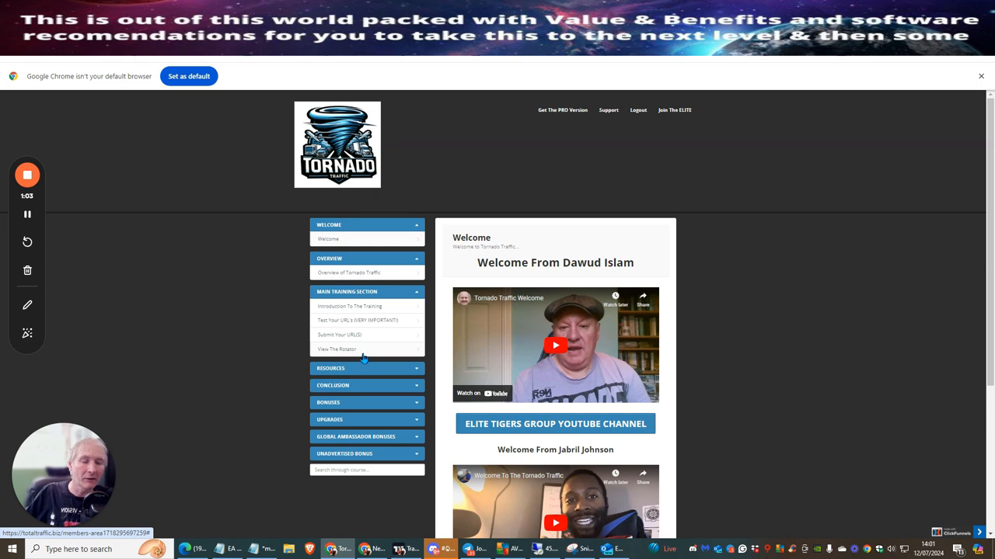
pyautogui.moveTo(340, 321)
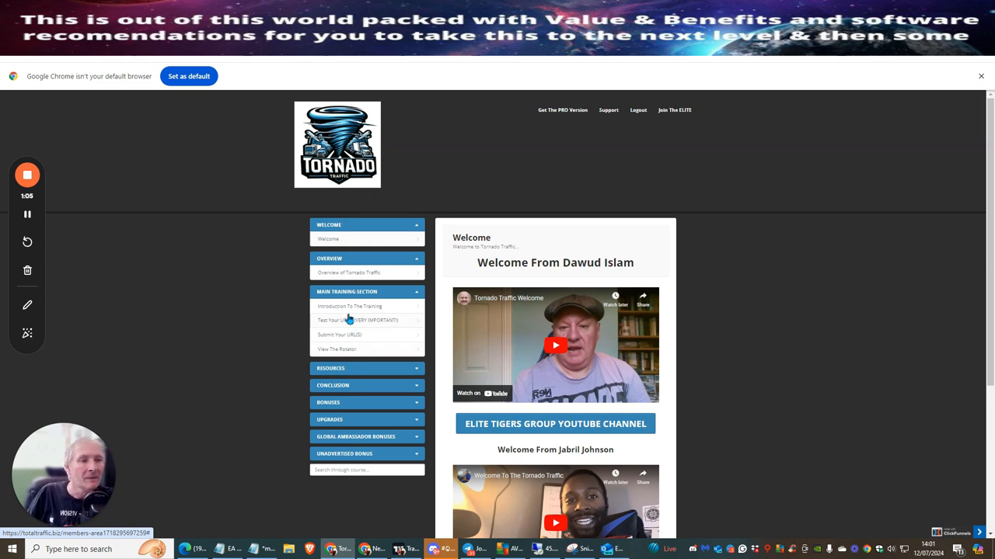
pyautogui.moveTo(364, 321)
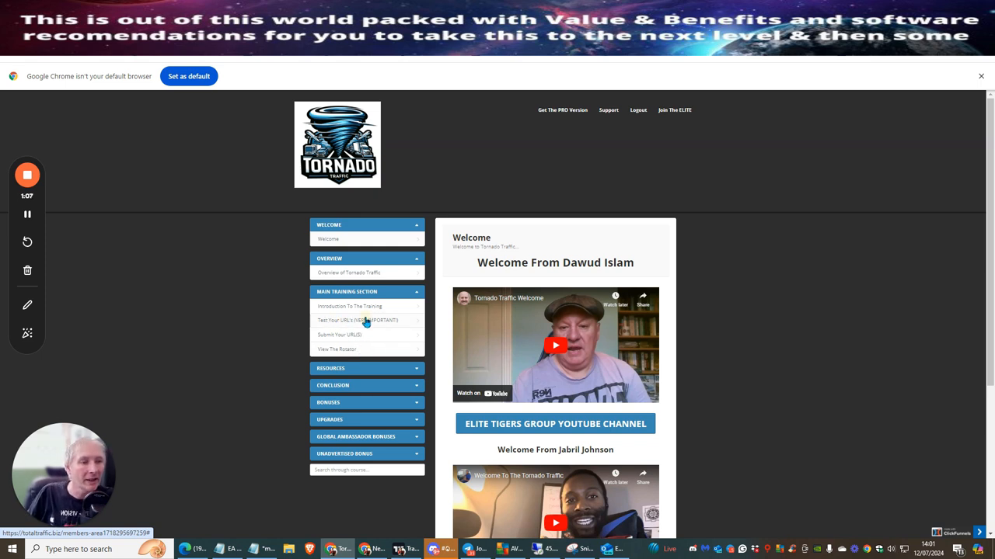
pyautogui.click(356, 321)
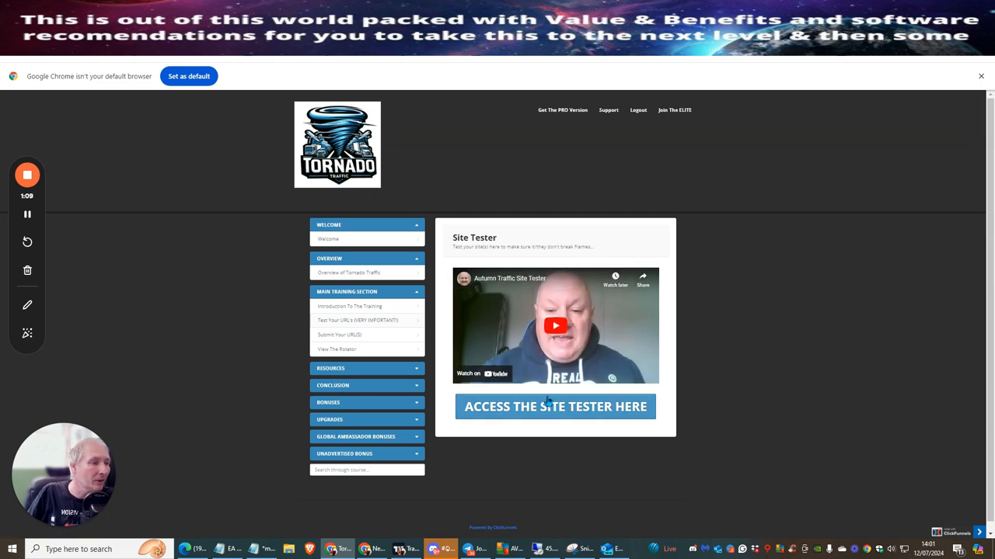
pyautogui.click(554, 406)
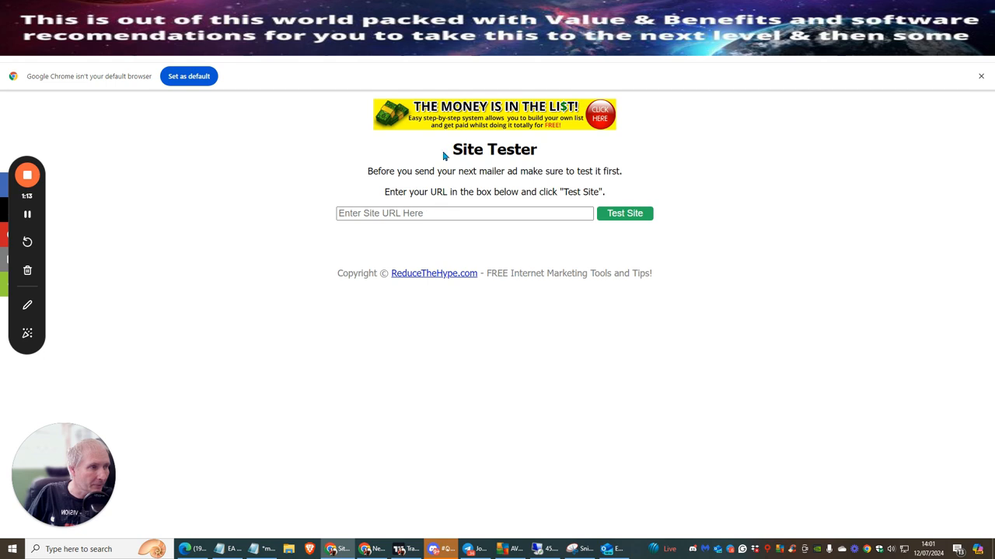
# Enter 'aff' in the Site Tester URL field, then select it all to clear it.
pyautogui.click(465, 213)
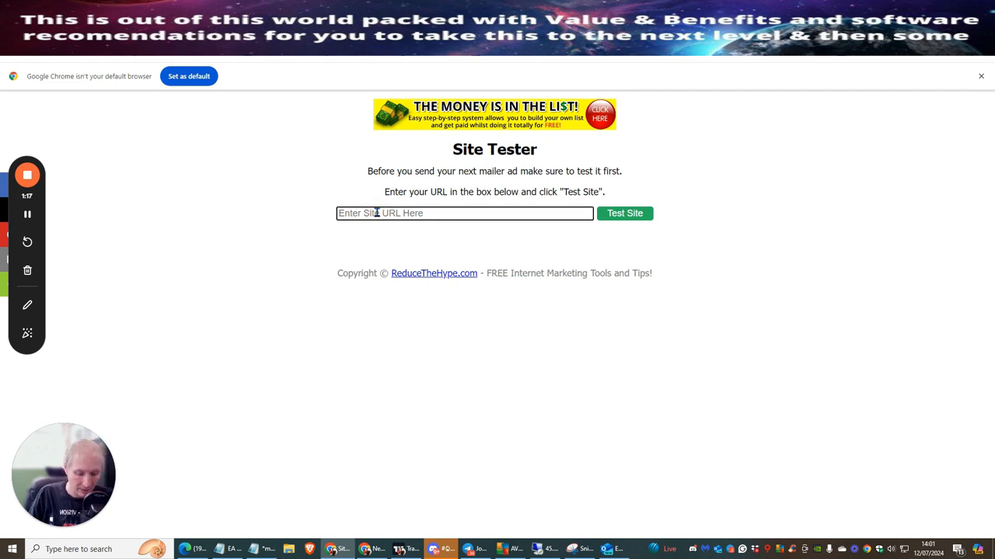
pyautogui.write('aff')
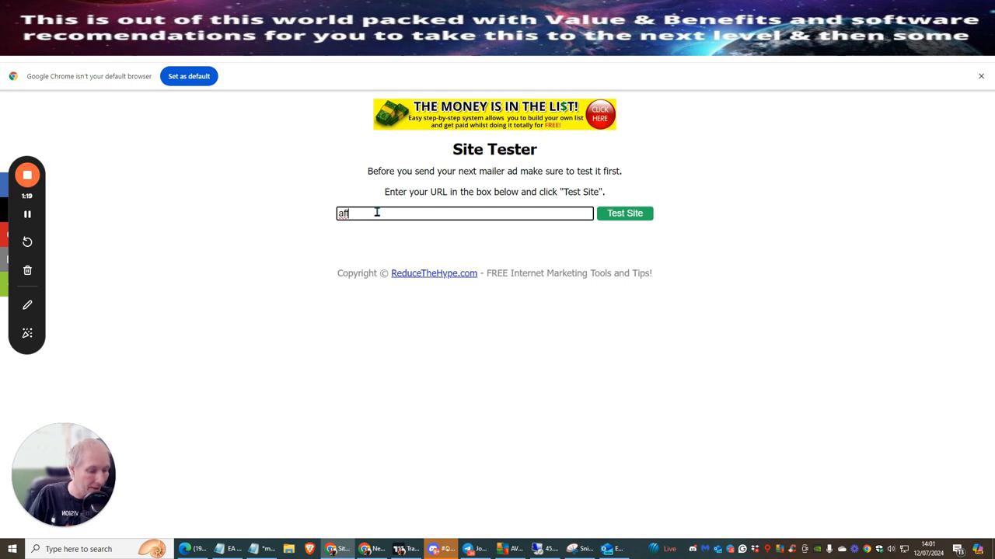
pyautogui.press('Ctrl+a')
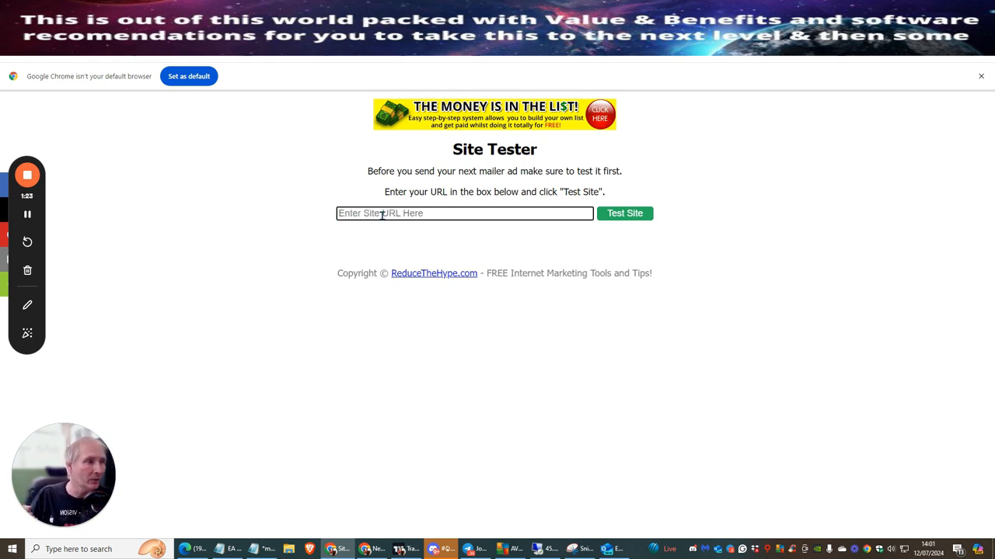
pyautogui.moveTo(557, 276)
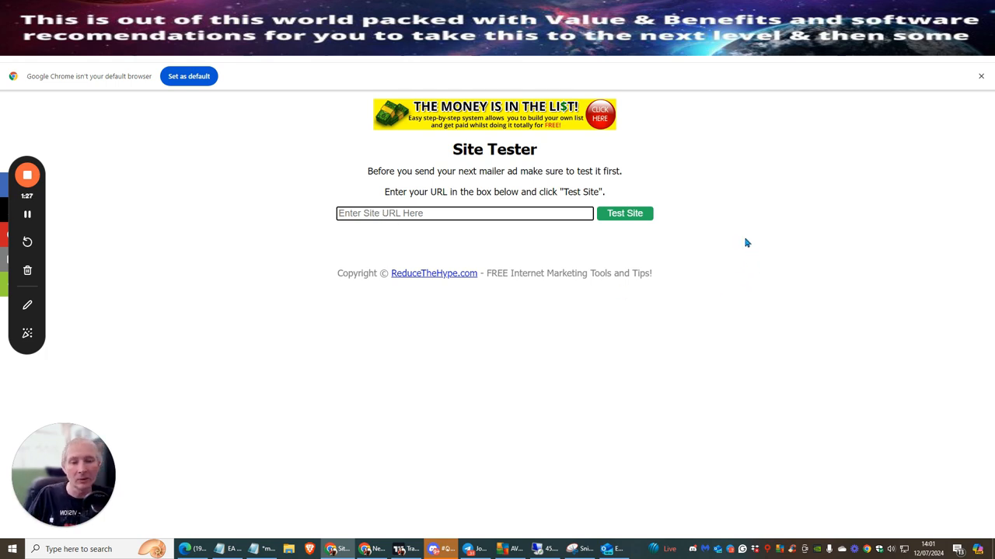
pyautogui.moveTo(740, 241)
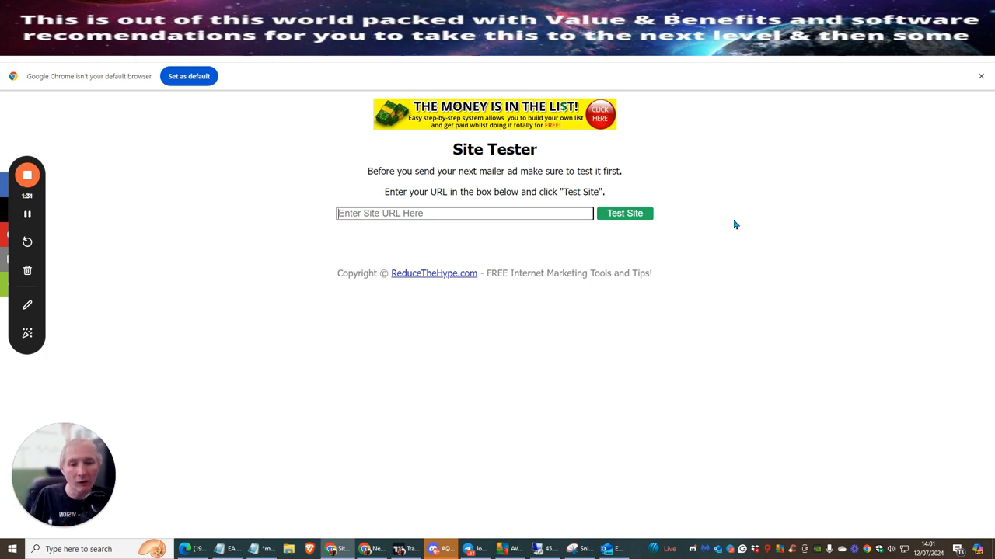
pyautogui.moveTo(698, 224)
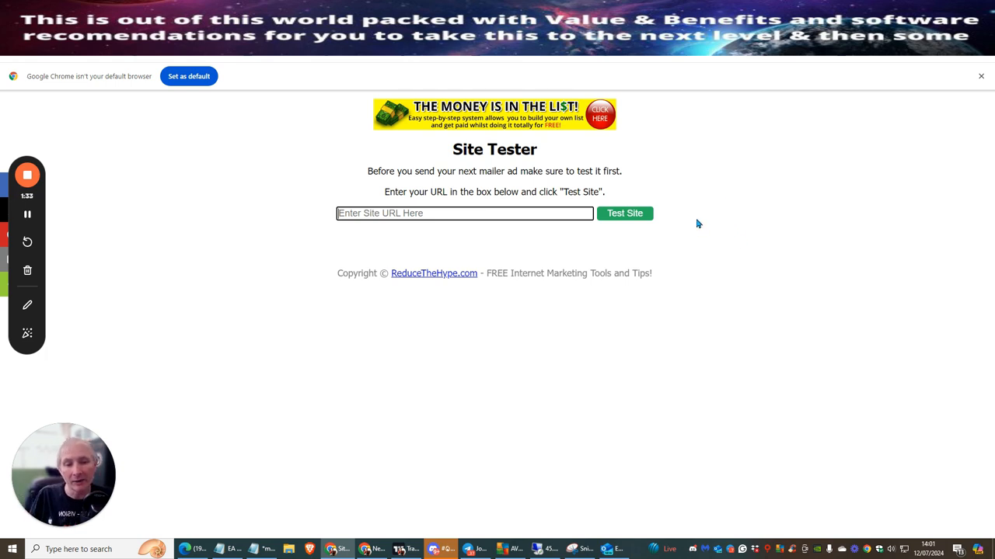
pyautogui.moveTo(682, 233)
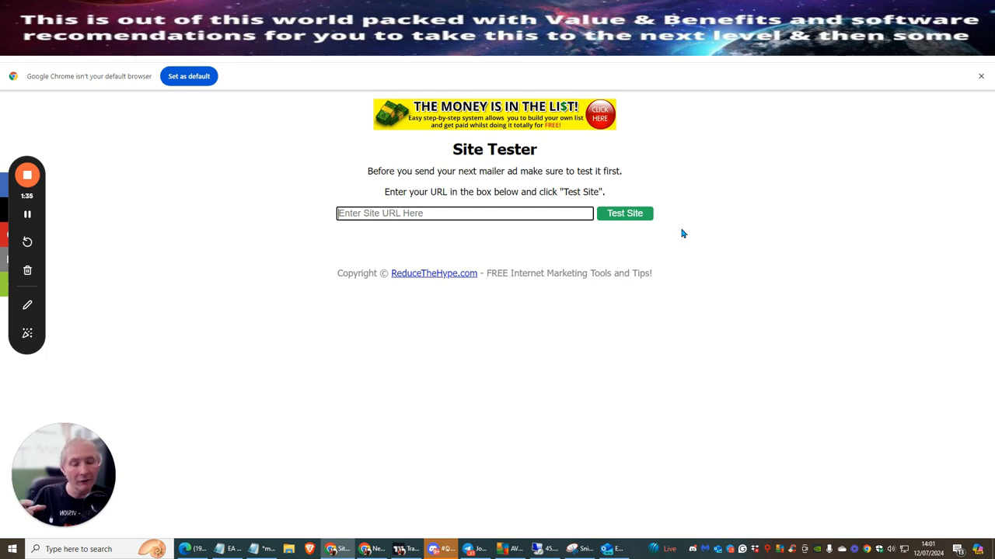
pyautogui.moveTo(676, 241)
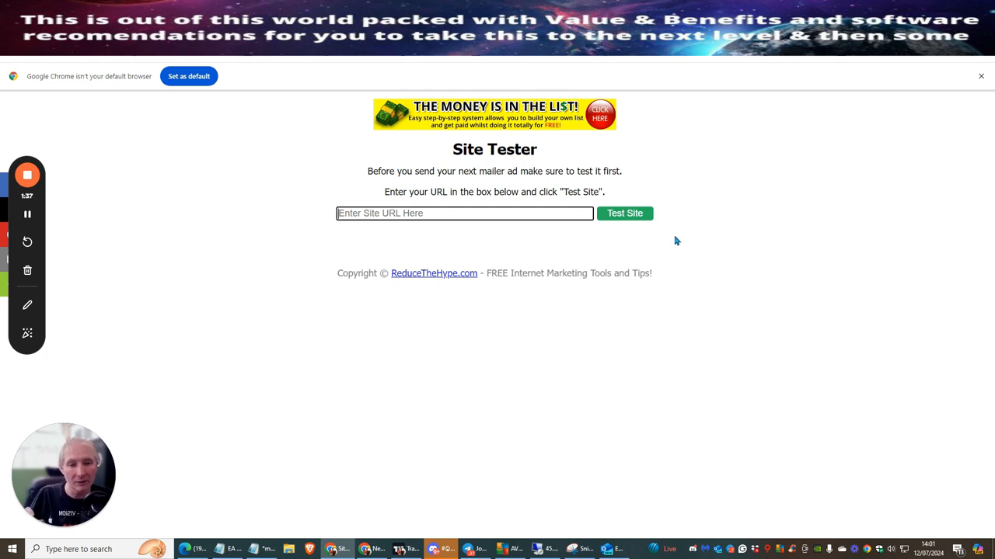
pyautogui.moveTo(723, 266)
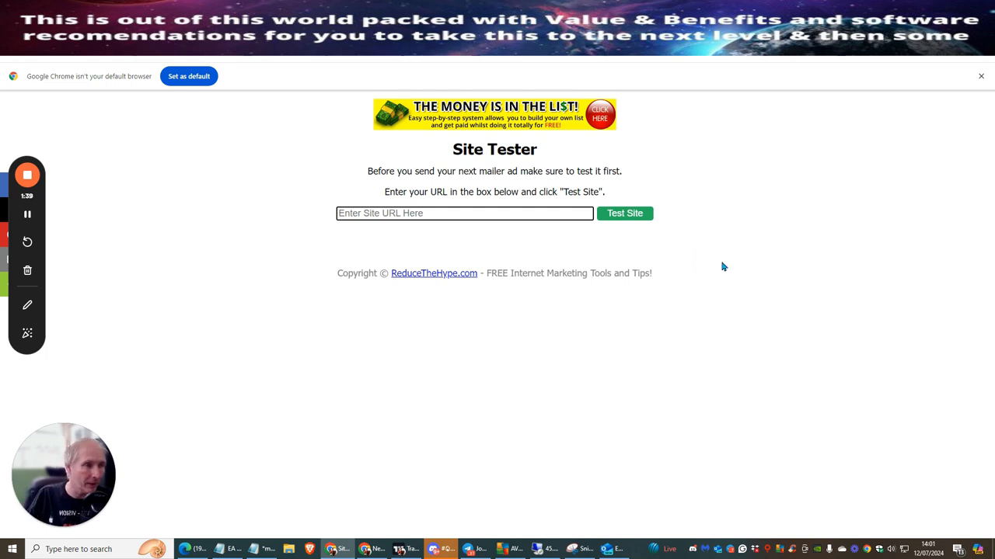
pyautogui.moveTo(696, 279)
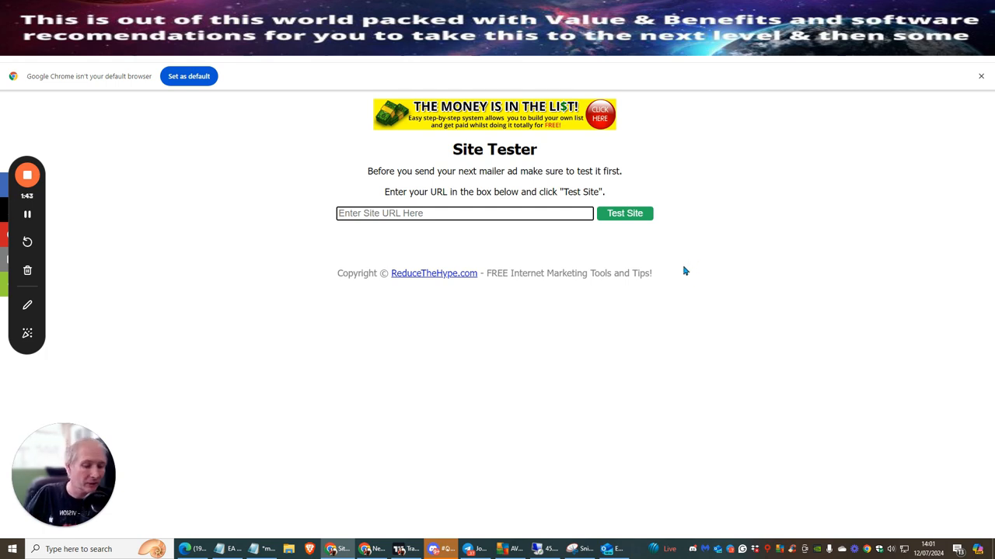
pyautogui.moveTo(686, 228)
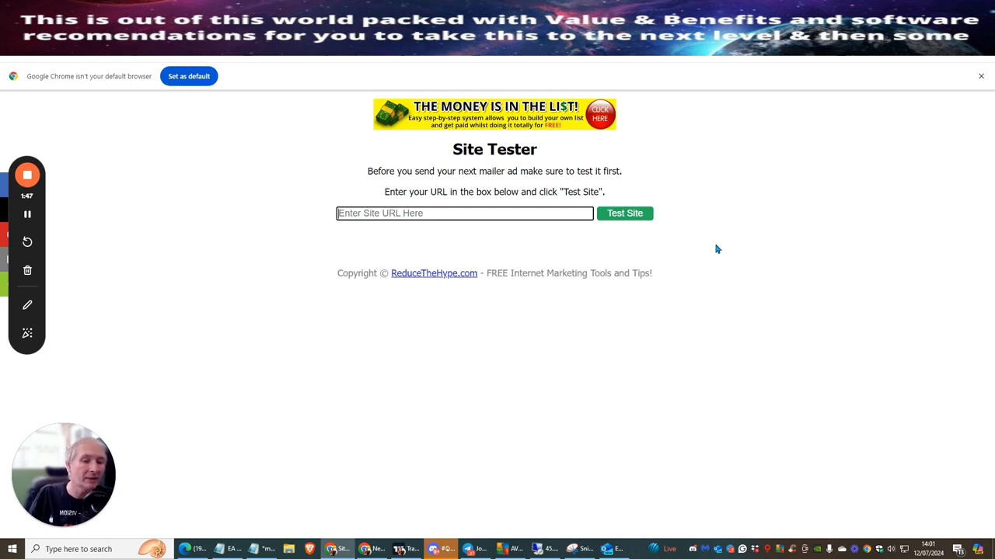
pyautogui.moveTo(713, 228)
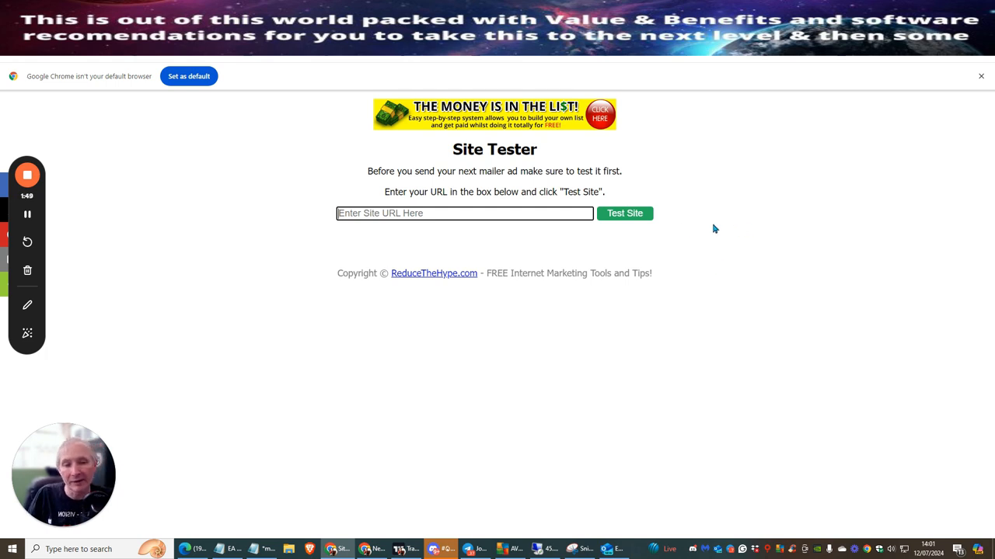
pyautogui.moveTo(729, 220)
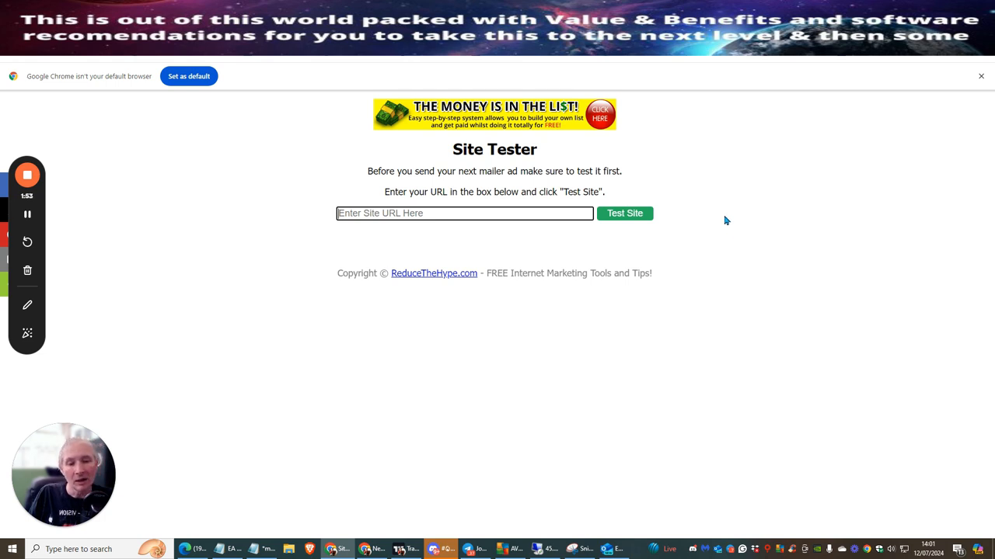
pyautogui.moveTo(686, 270)
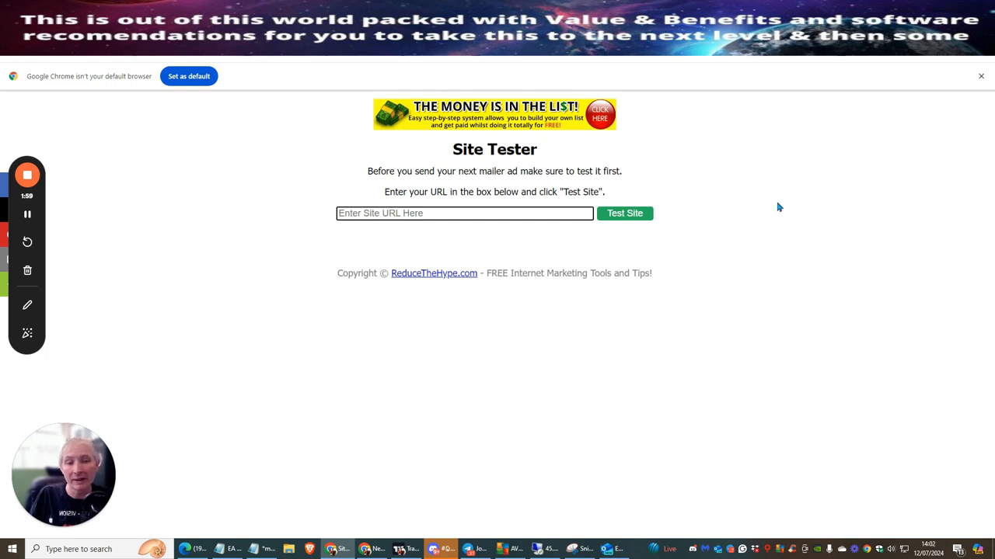
pyautogui.moveTo(738, 220)
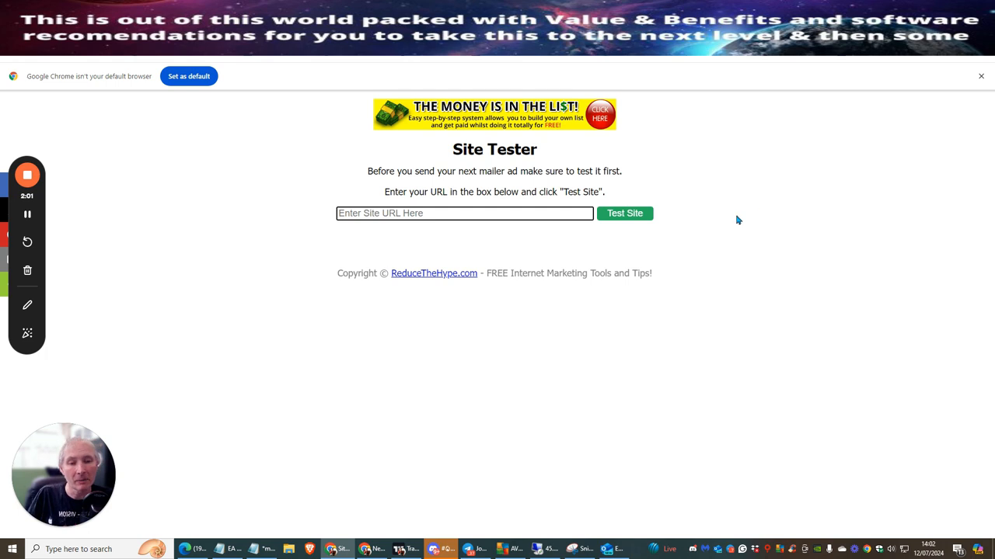
pyautogui.moveTo(718, 203)
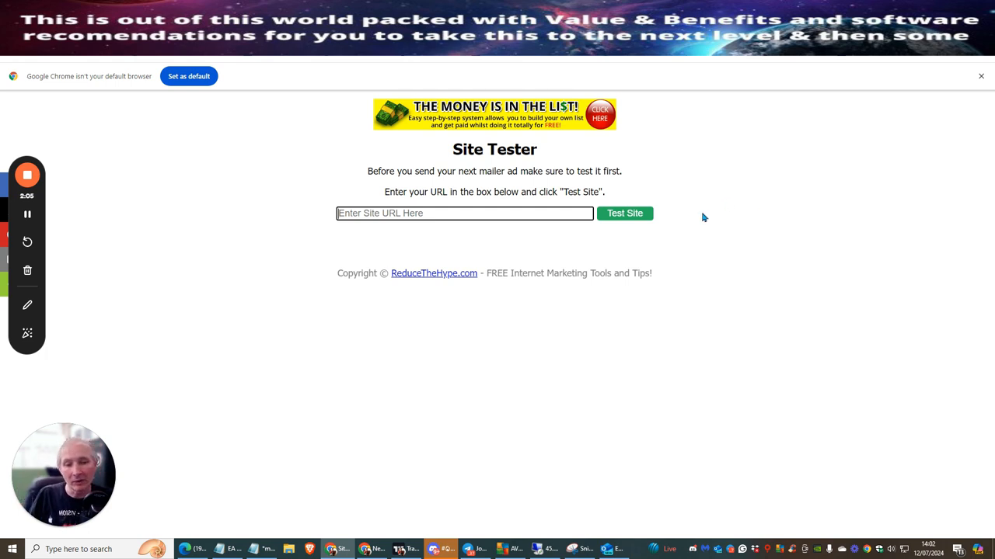
pyautogui.moveTo(714, 220)
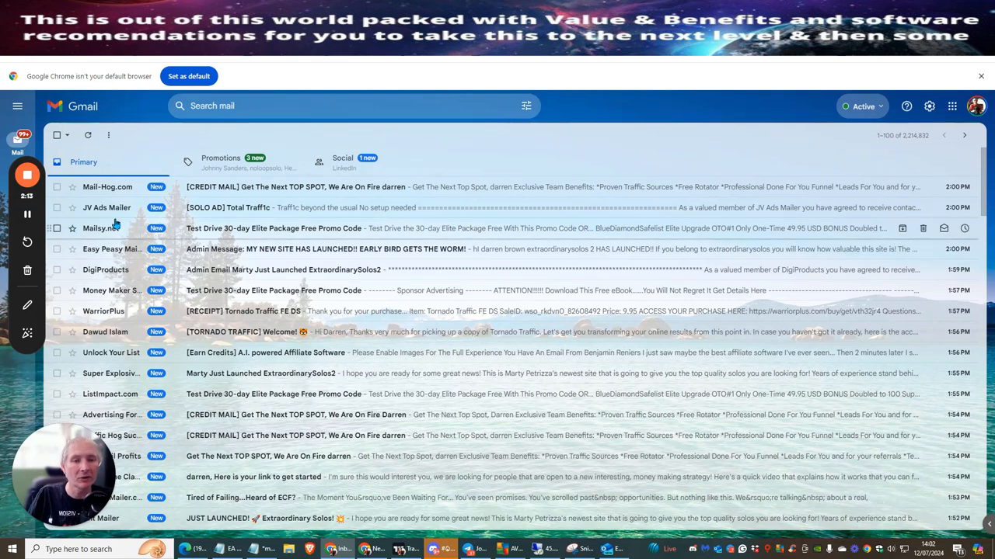
pyautogui.moveTo(107, 311)
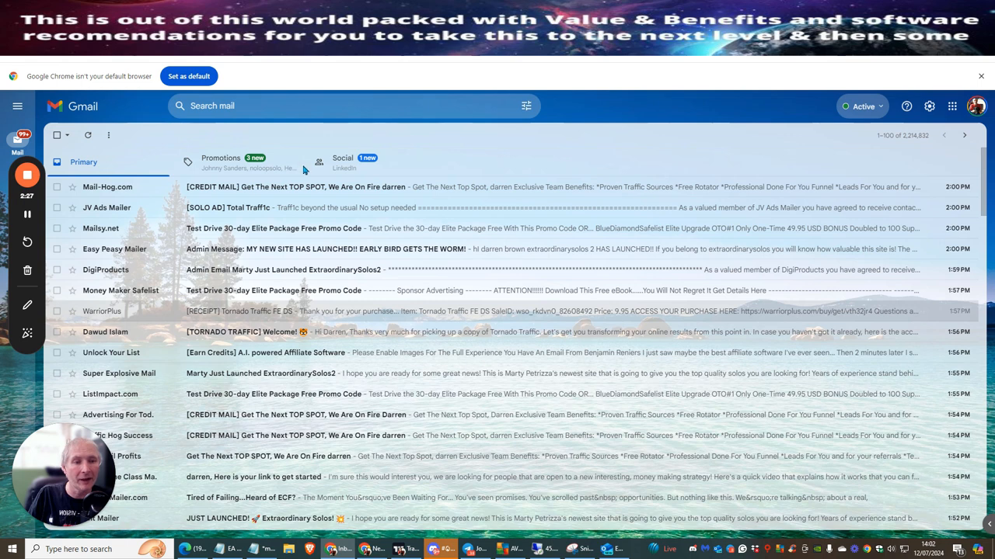
pyautogui.moveTo(627, 314)
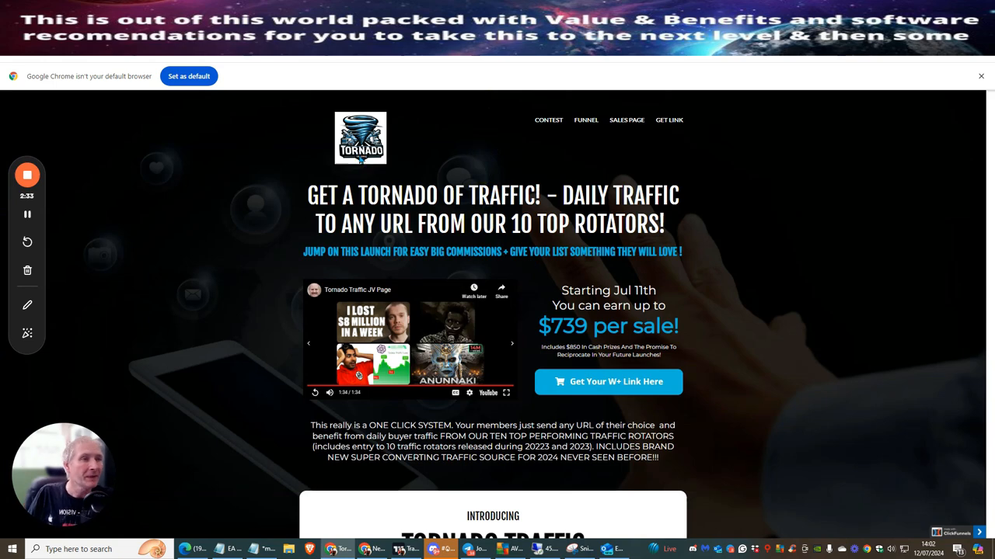
pyautogui.moveTo(678, 175)
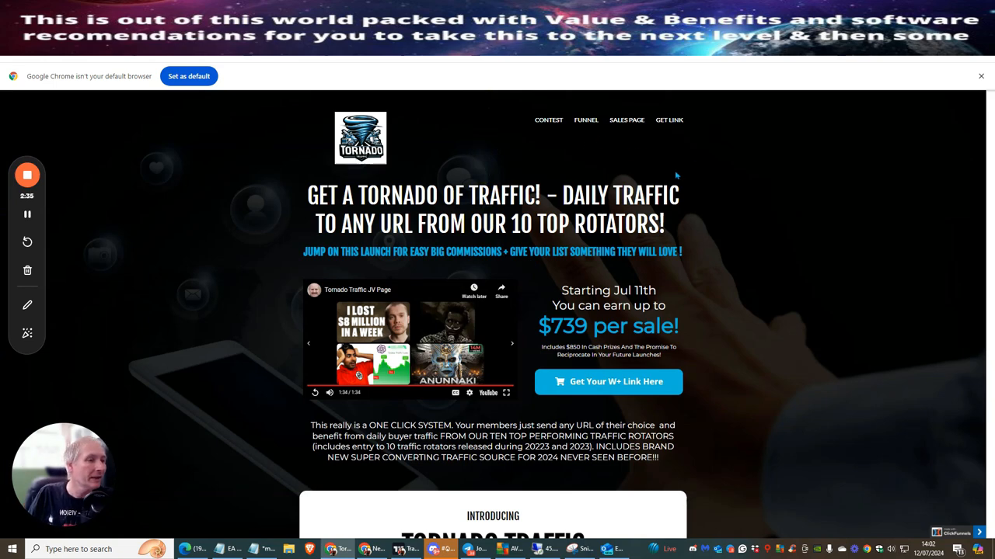
# Scroll the JV page down to THE FUNNEL's front-end and OTO pricing and commissions.
pyautogui.scroll(-3)
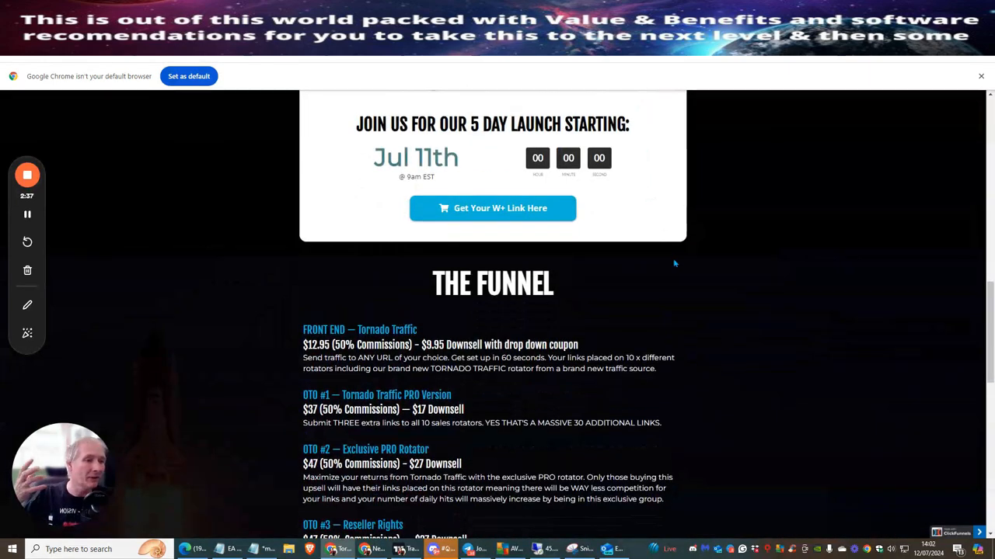
pyautogui.scroll(-3)
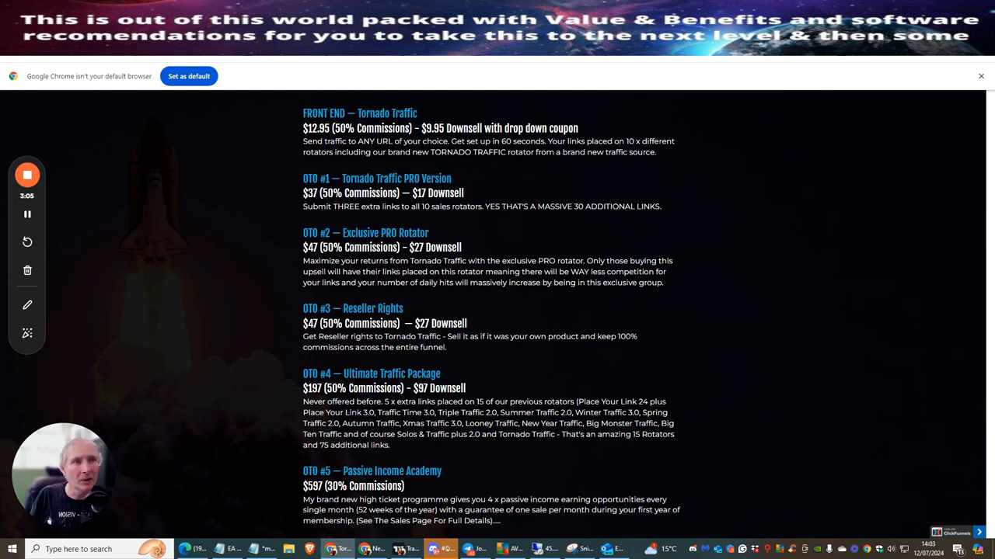
pyautogui.moveTo(271, 253)
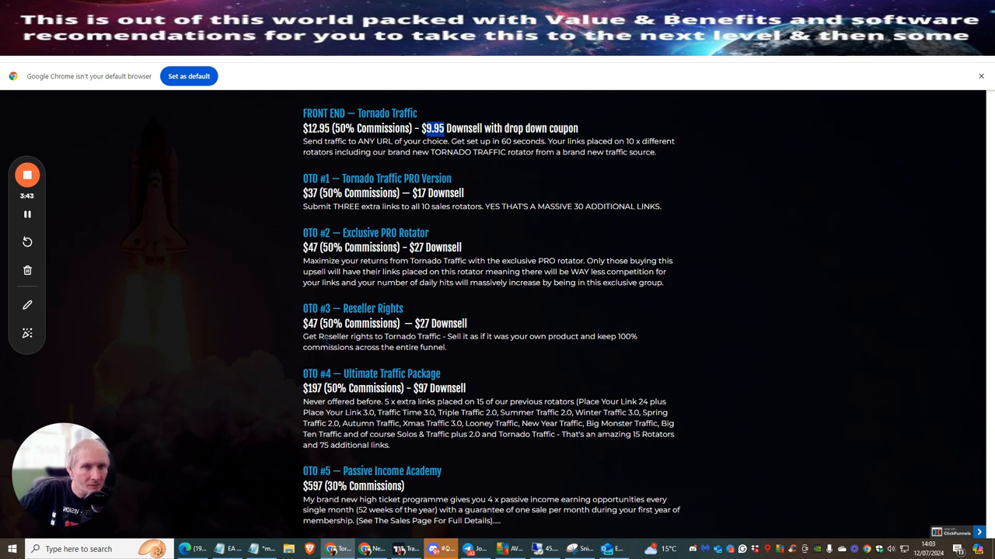
pyautogui.moveTo(688, 313)
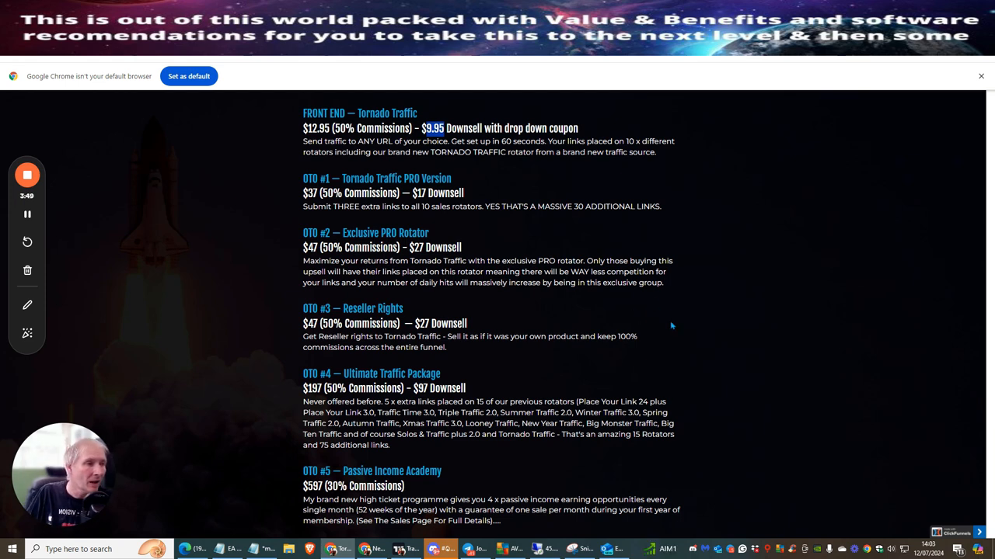
pyautogui.moveTo(647, 327)
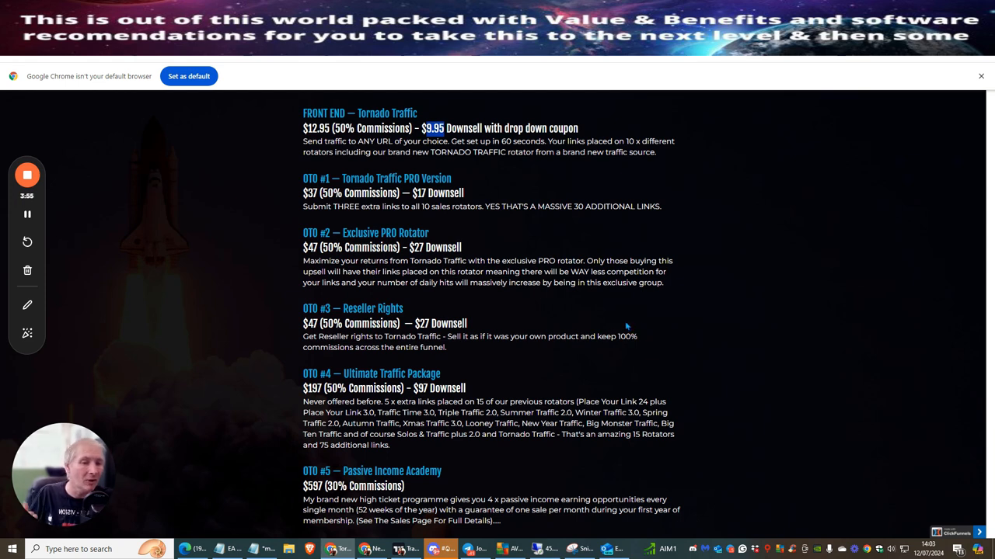
pyautogui.moveTo(639, 313)
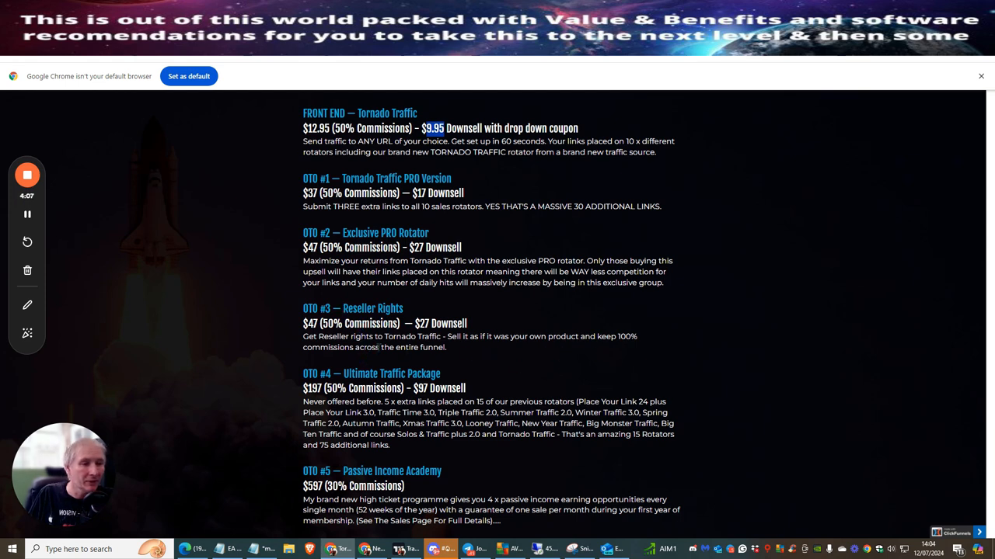
# Scroll down to the $500, $250 and $100 contest prizes and the contact section.
pyautogui.scroll(-3)
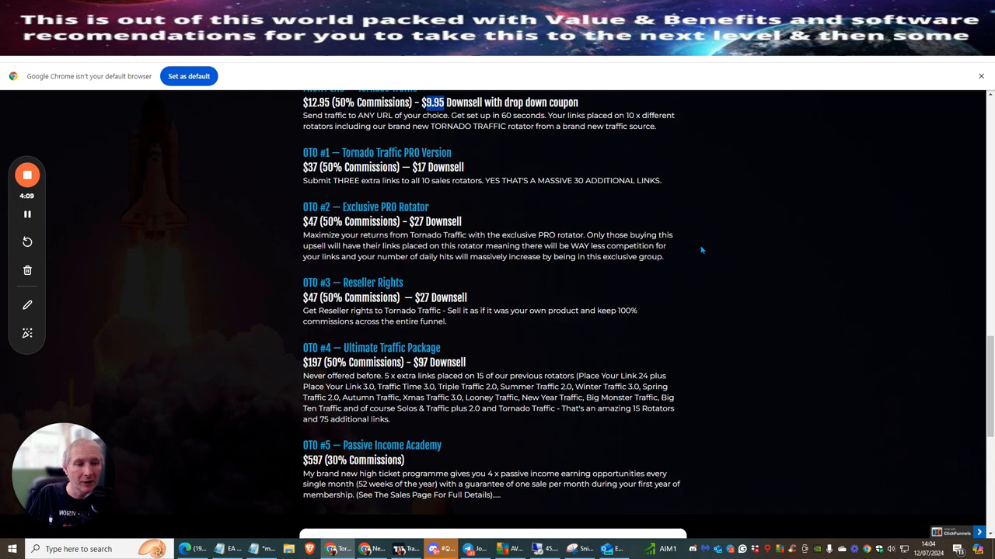
pyautogui.scroll(-3)
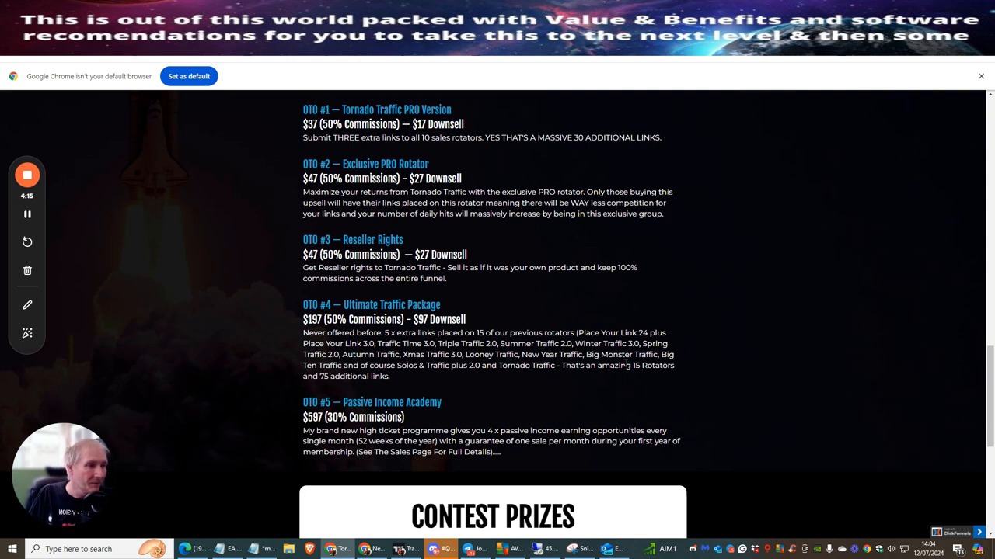
pyautogui.moveTo(717, 303)
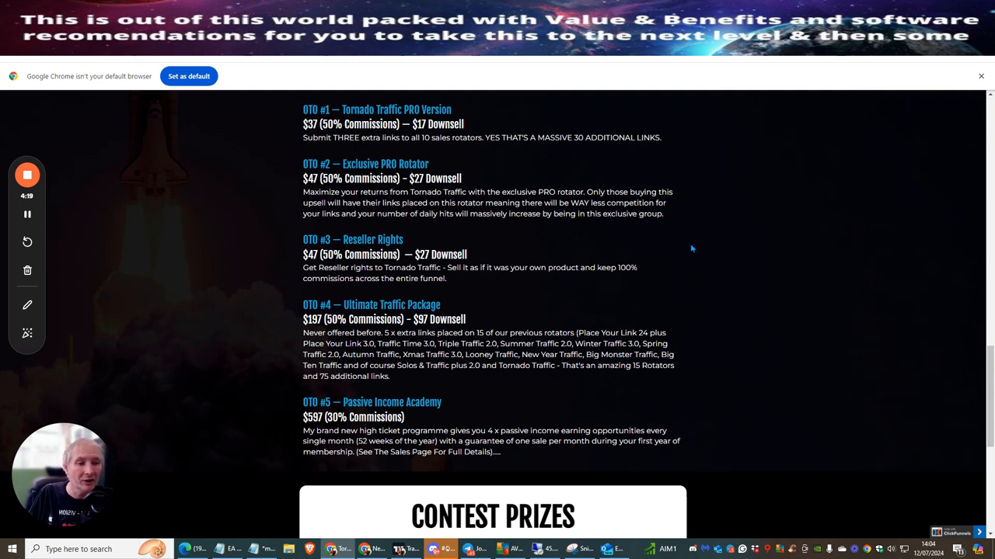
pyautogui.scroll(-3)
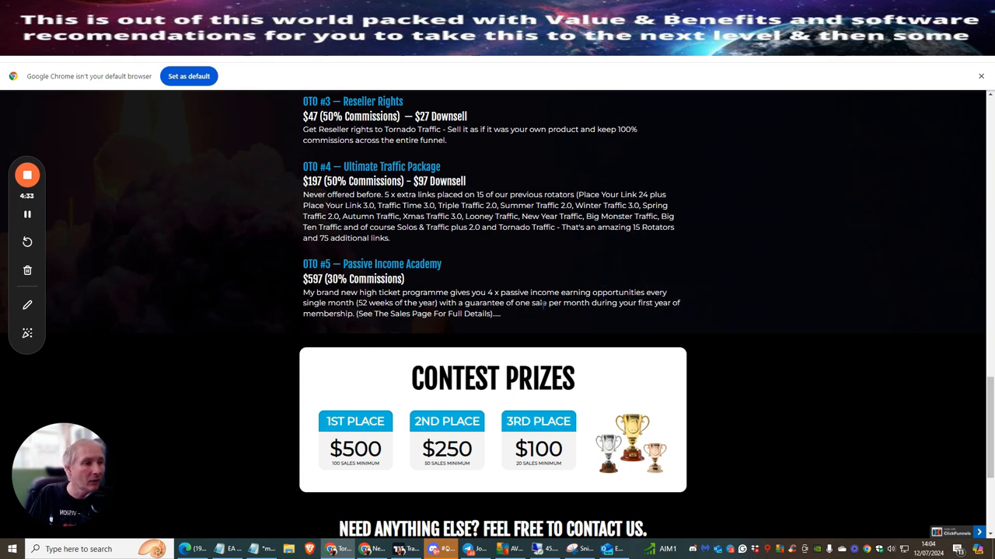
pyautogui.moveTo(552, 323)
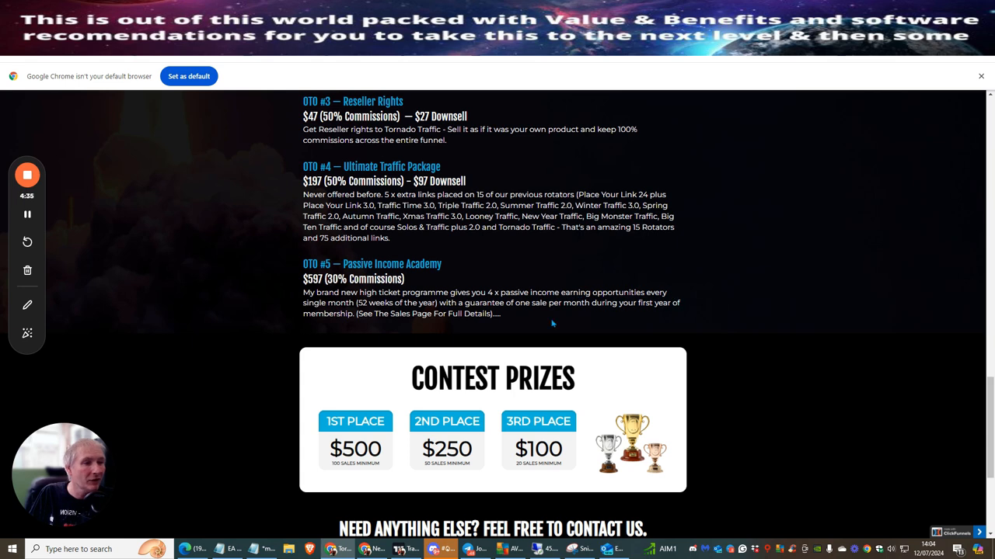
pyautogui.moveTo(619, 247)
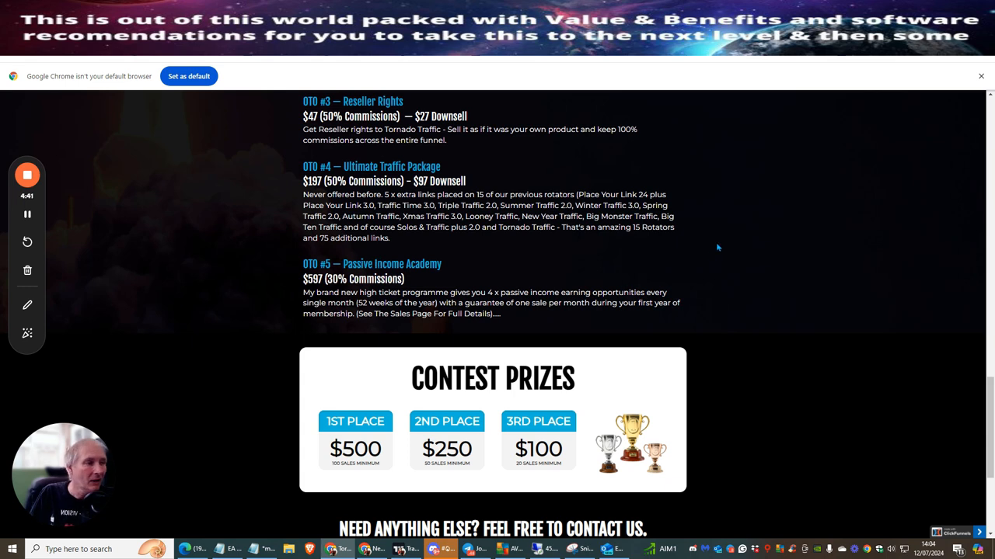
pyautogui.scroll(-3)
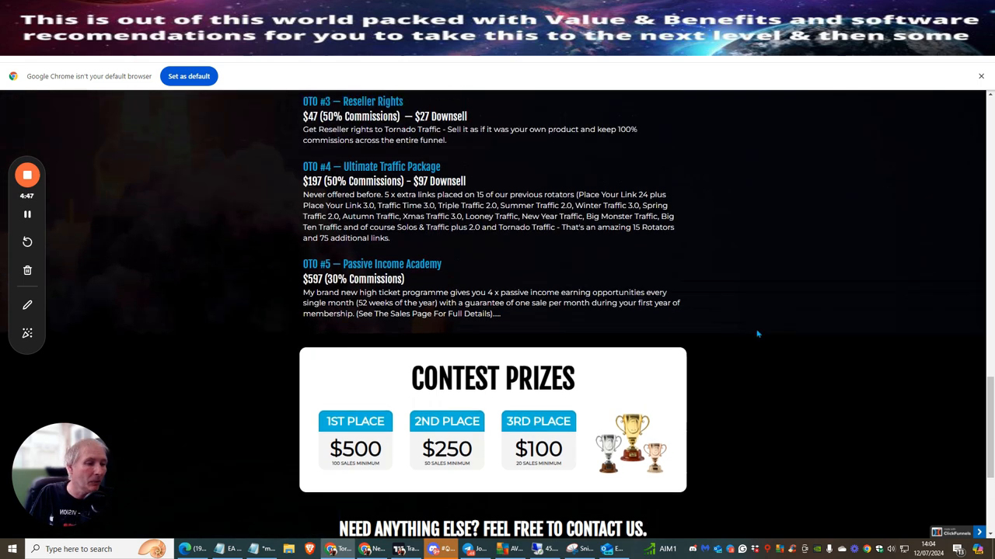
pyautogui.moveTo(730, 321)
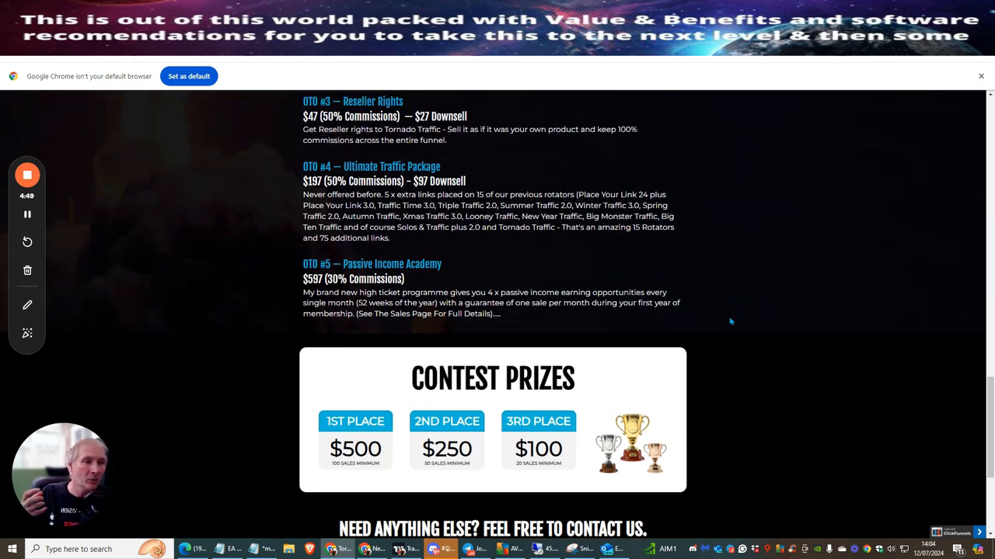
pyautogui.moveTo(704, 302)
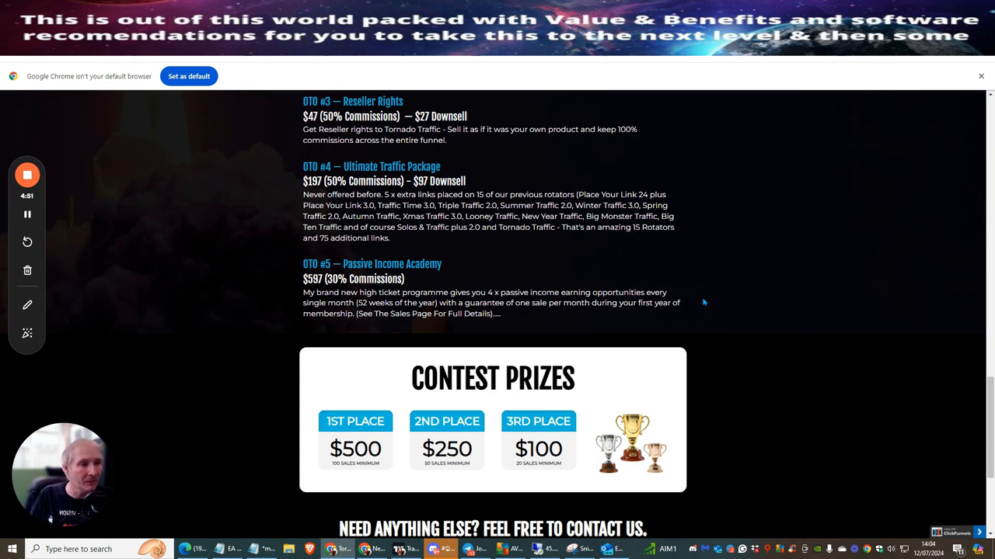
pyautogui.moveTo(730, 290)
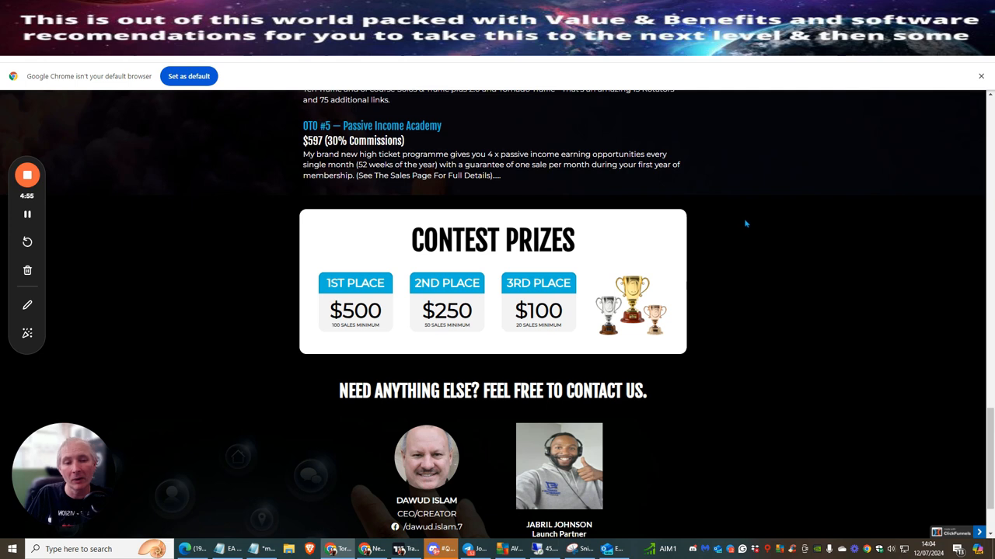
# Scroll the JV page down and back up while bringing up the Tornado Traffic sales page.
pyautogui.scroll(-3)
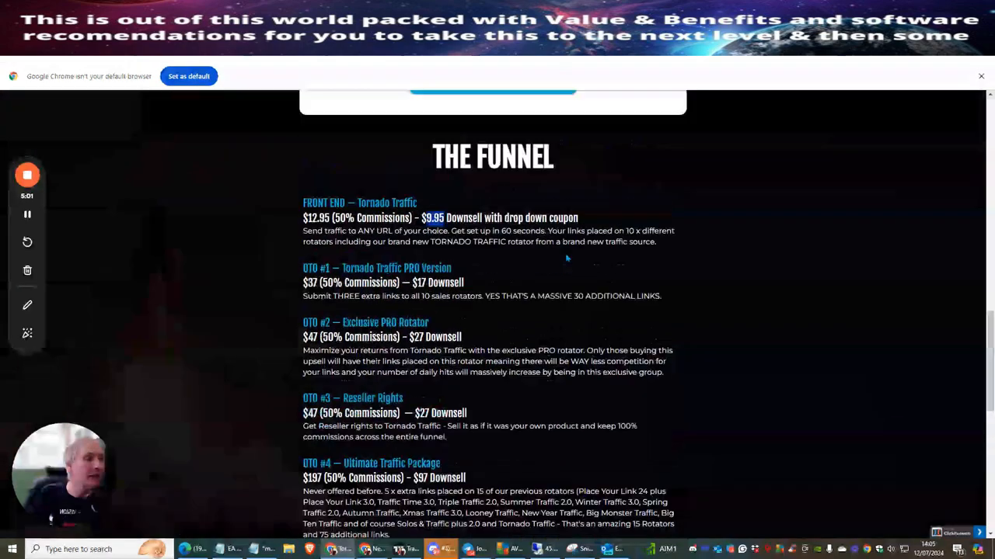
pyautogui.scroll(3)
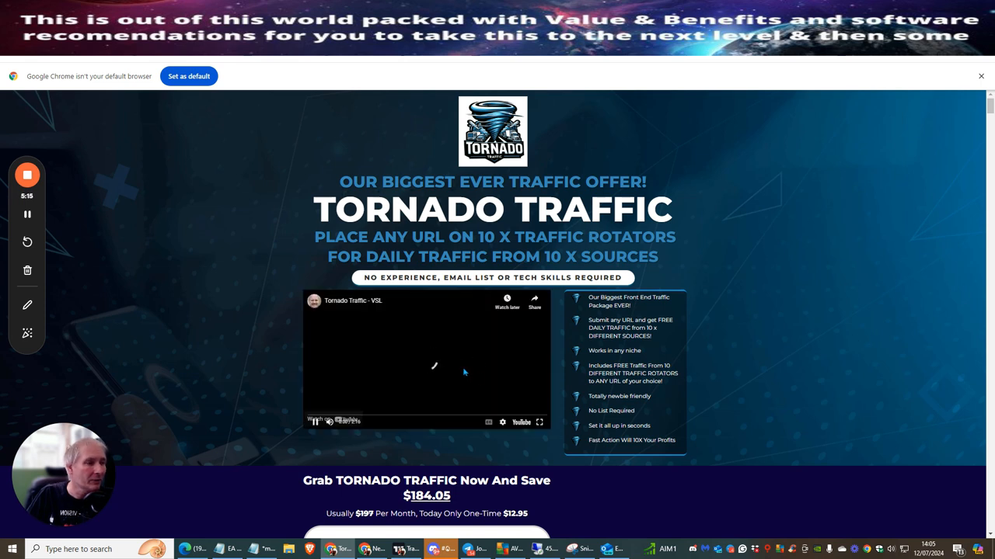
# Start playing the Tornado Traffic sales video.
pyautogui.click(426, 369)
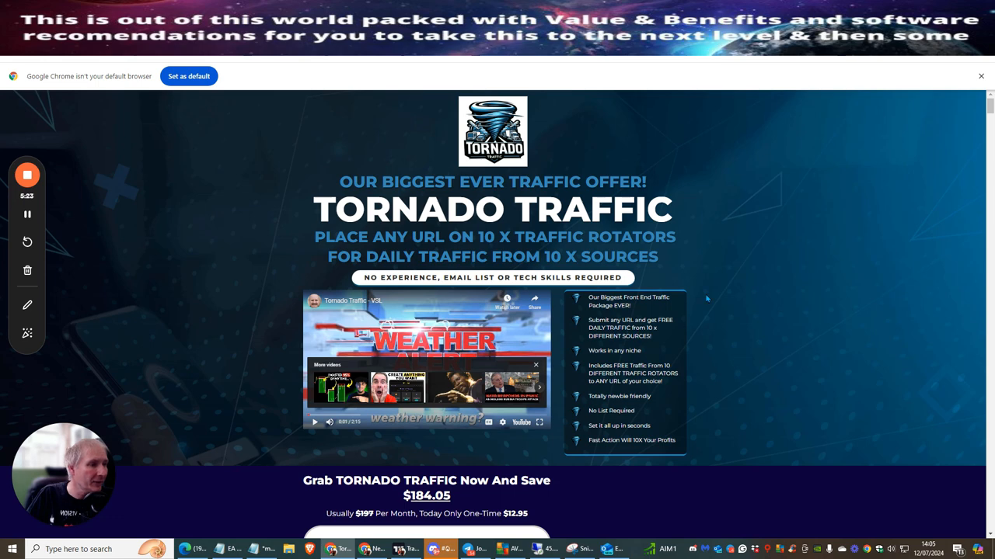
pyautogui.scroll(-3)
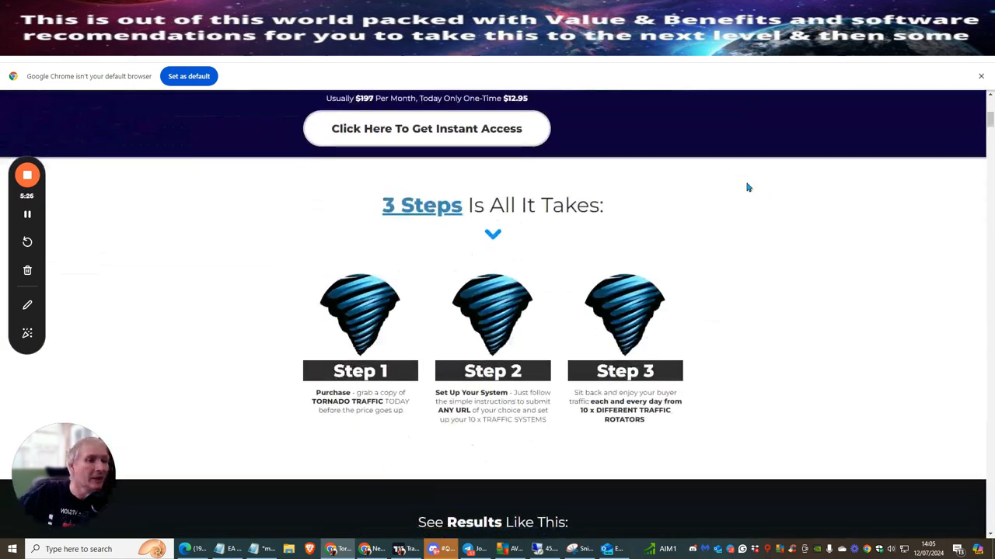
pyautogui.scroll(3)
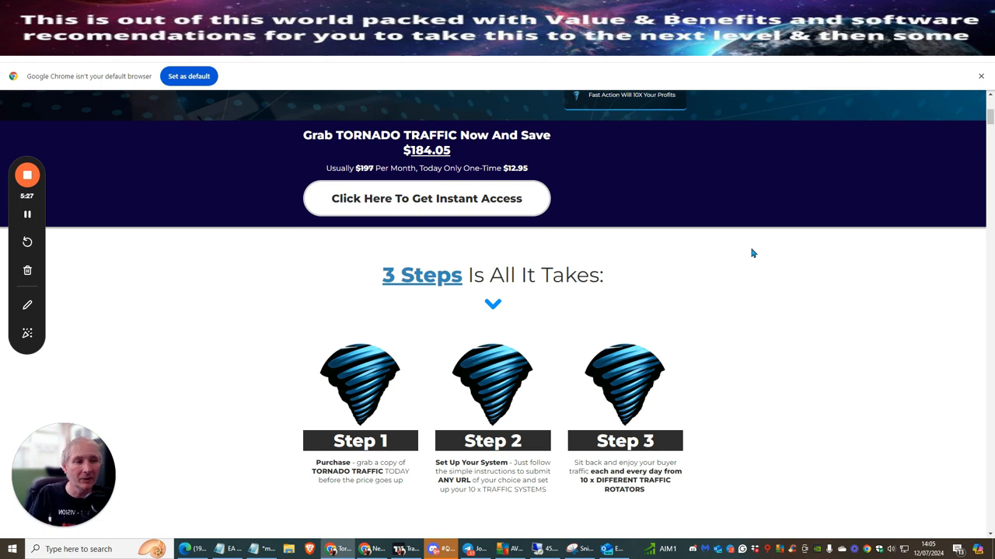
pyautogui.scroll(-3)
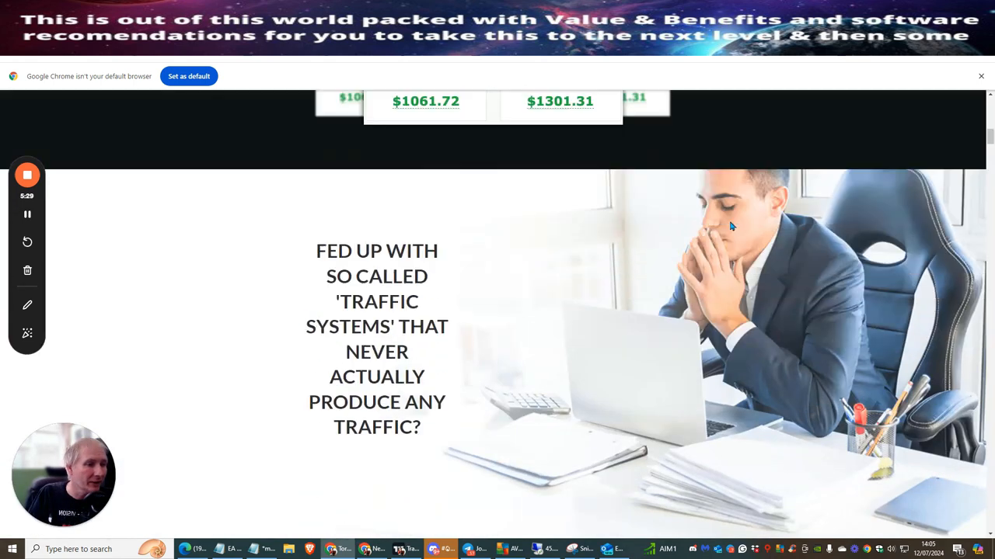
# Scroll past the 3 steps and testimonials to the New Year, Atomic and Big Monster Traffic systems.
pyautogui.scroll(-3)
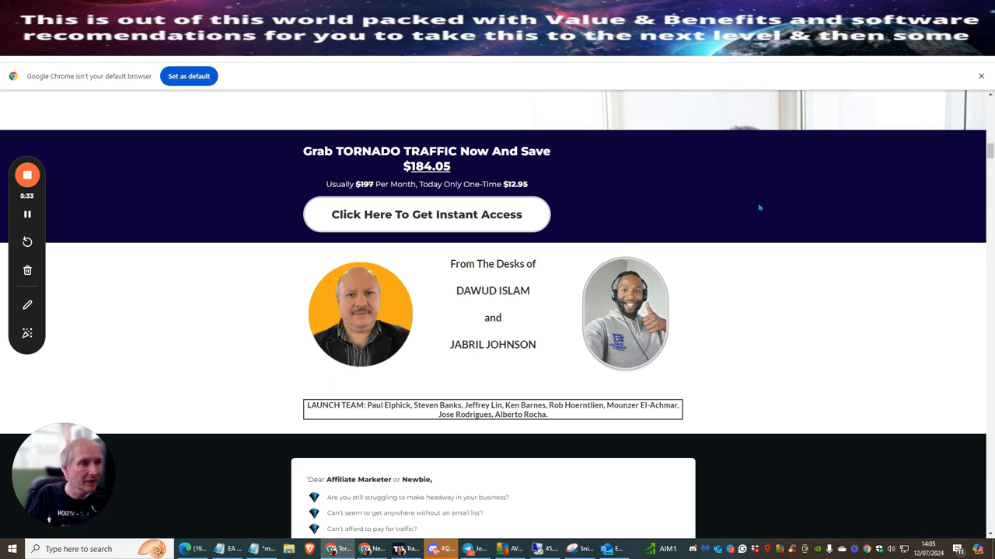
pyautogui.scroll(-3)
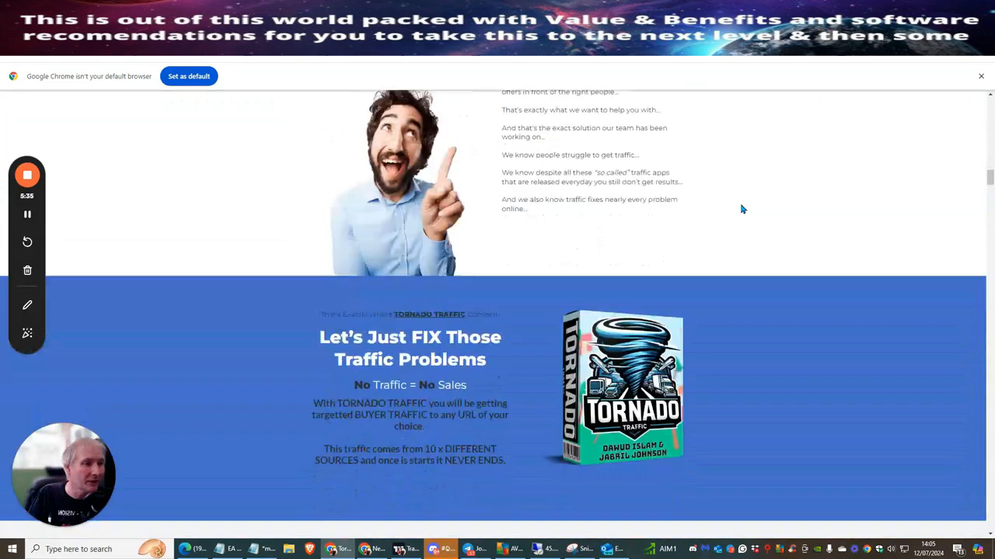
pyautogui.scroll(-3)
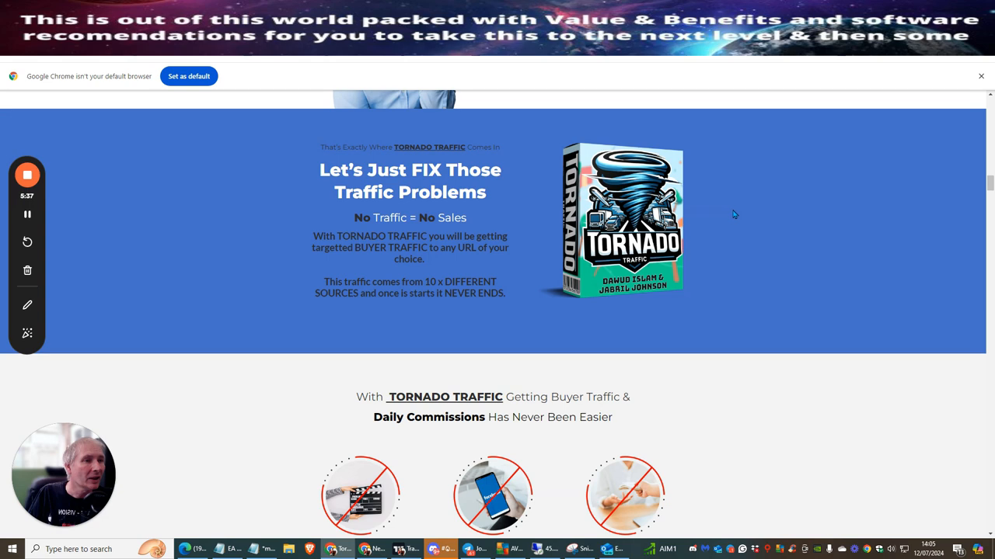
pyautogui.scroll(-3)
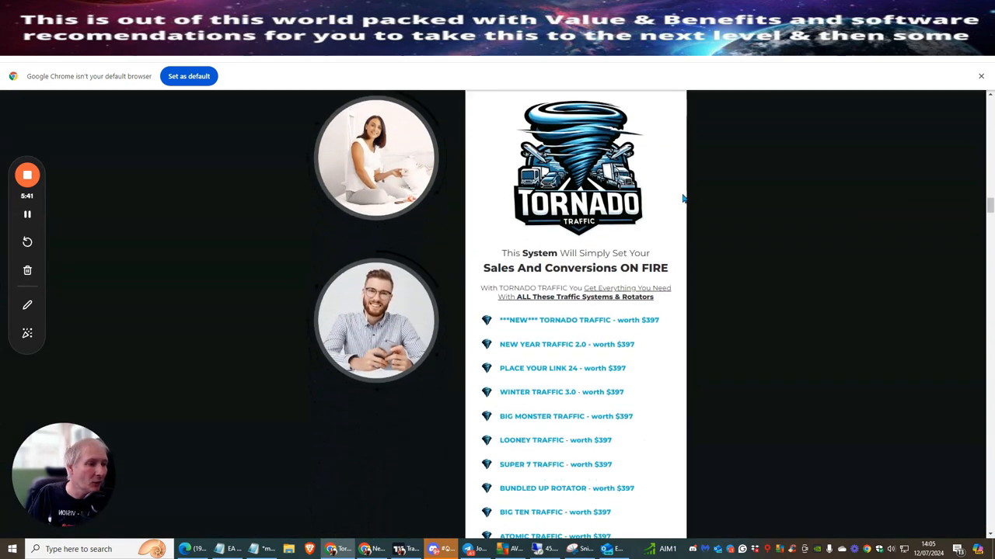
pyautogui.scroll(-3)
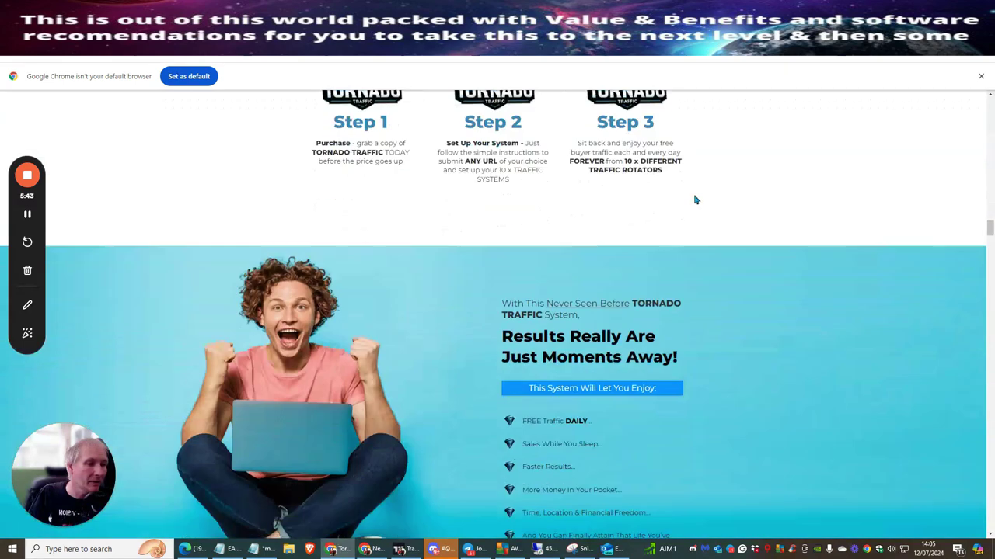
pyautogui.scroll(-3)
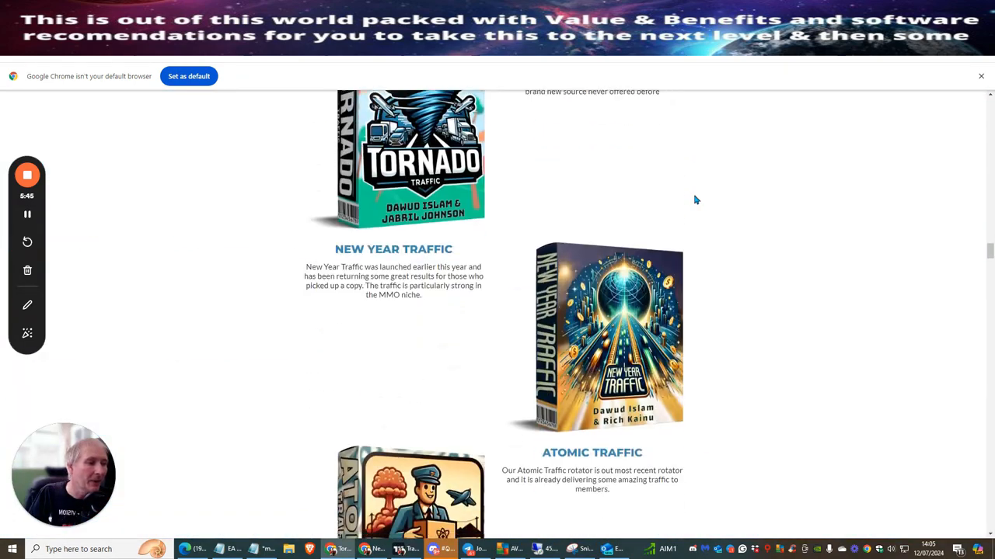
pyautogui.scroll(-3)
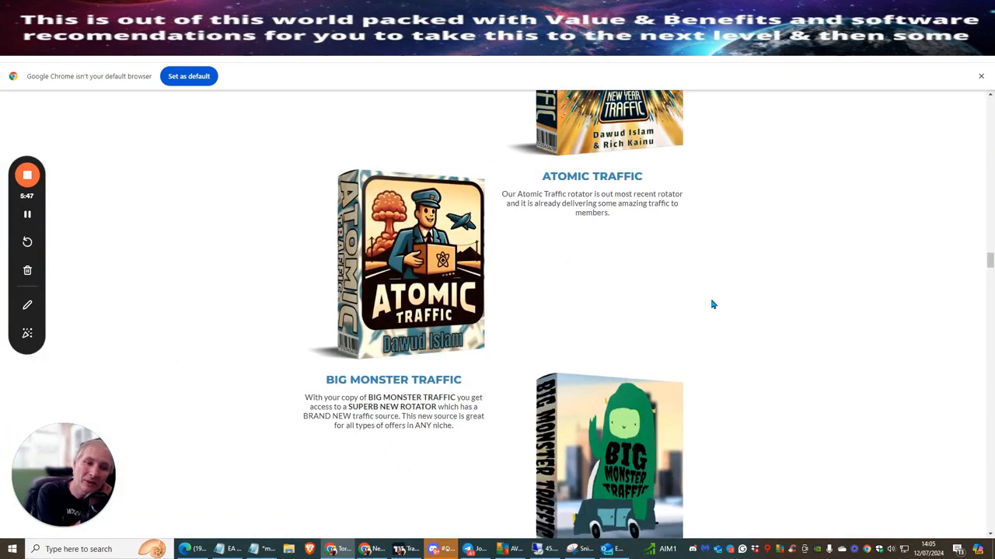
pyautogui.moveTo(590, 349)
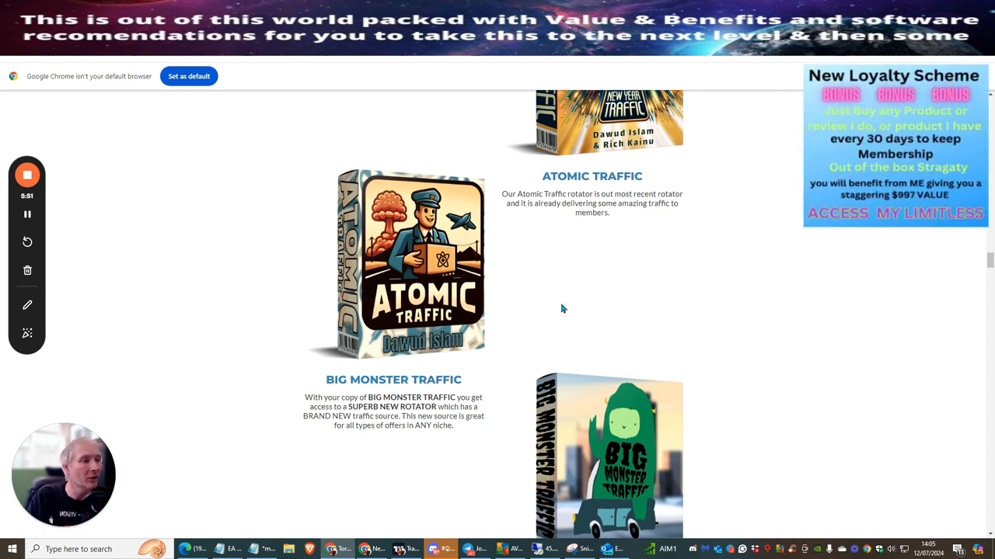
pyautogui.moveTo(546, 296)
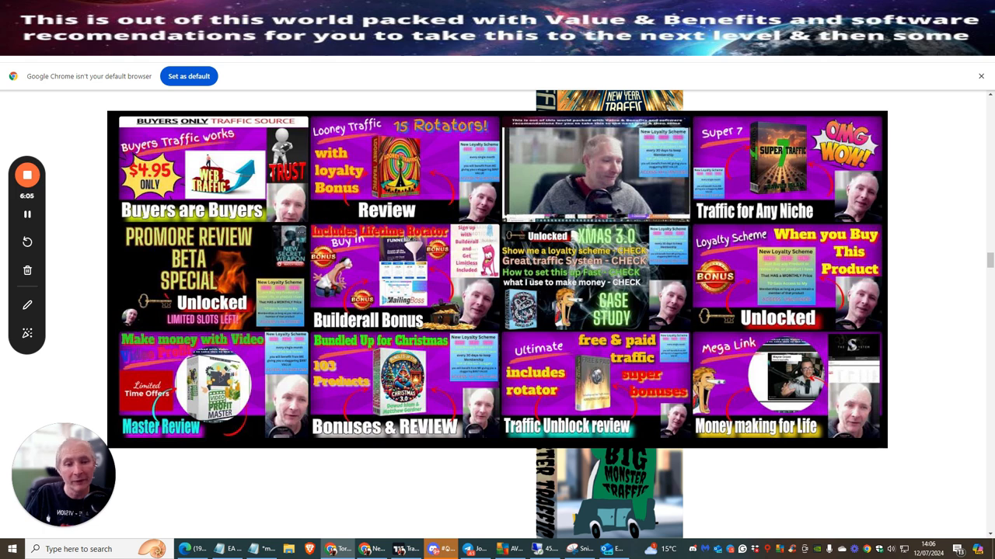
pyautogui.scroll(-3)
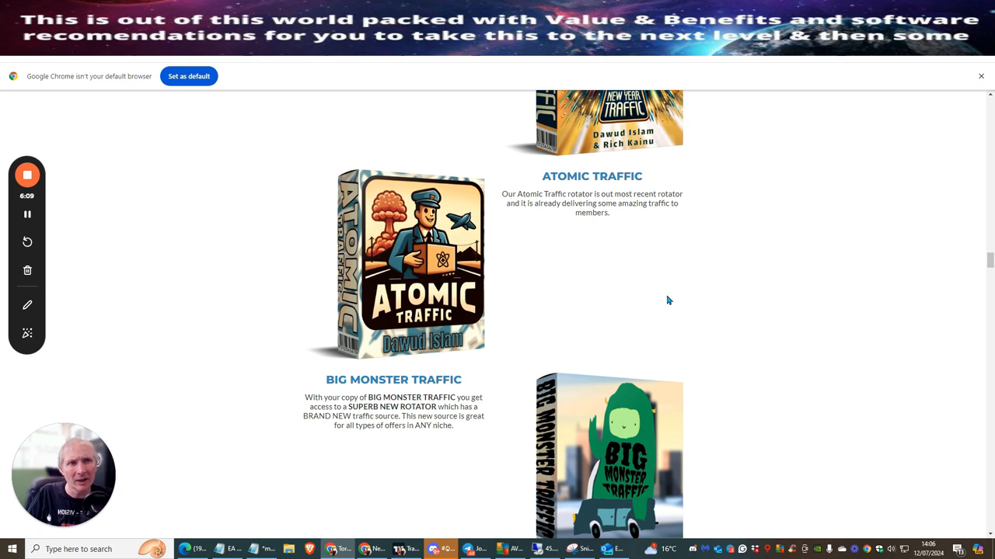
pyautogui.moveTo(597, 254)
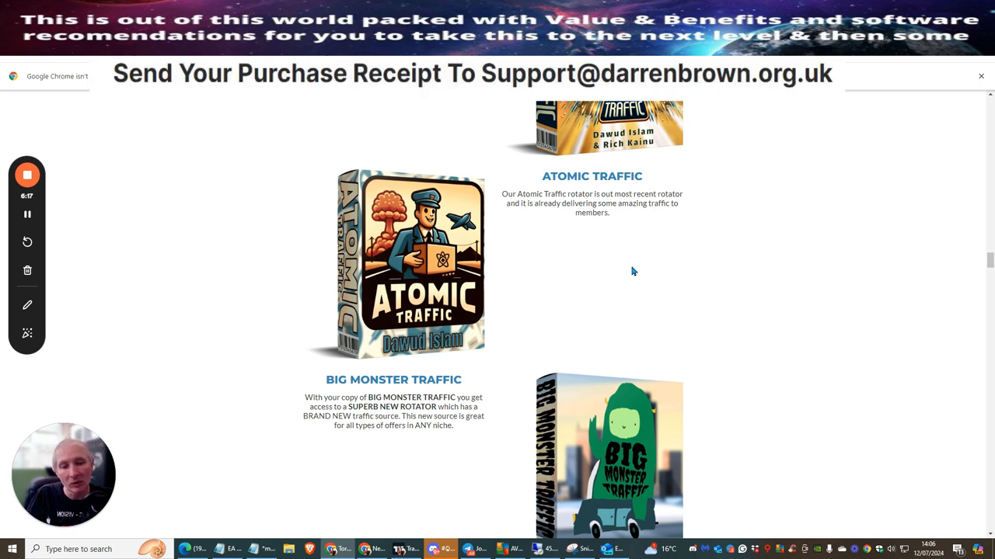
pyautogui.moveTo(607, 276)
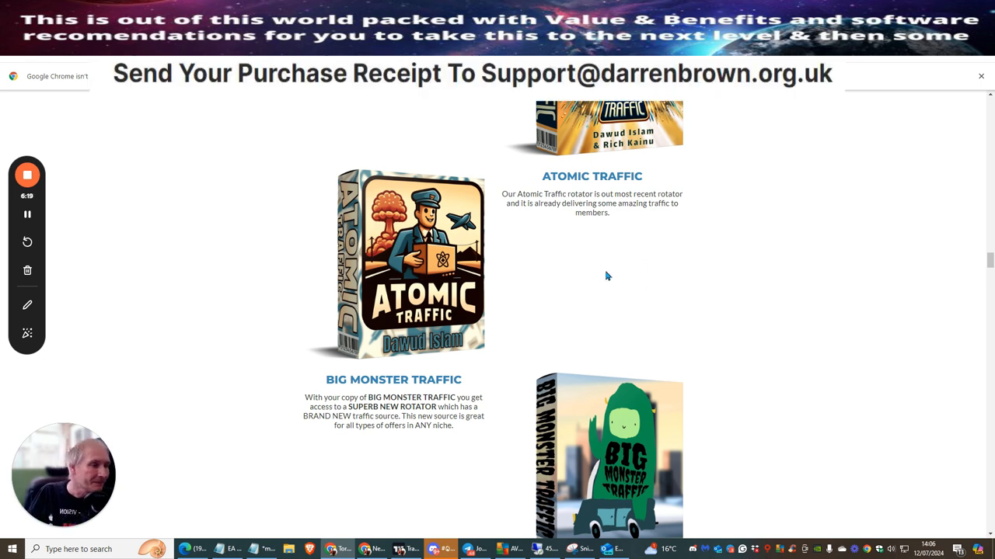
pyautogui.moveTo(603, 282)
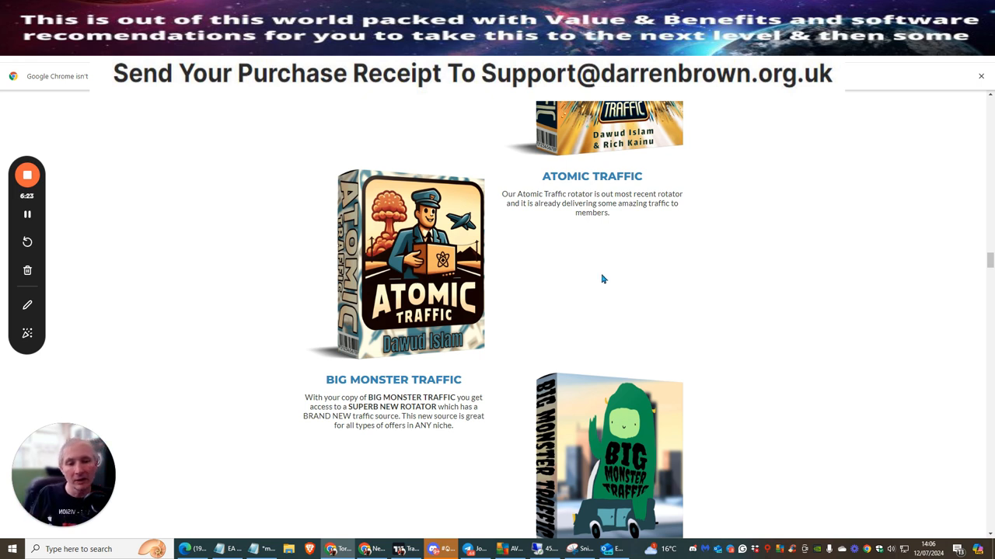
pyautogui.moveTo(592, 277)
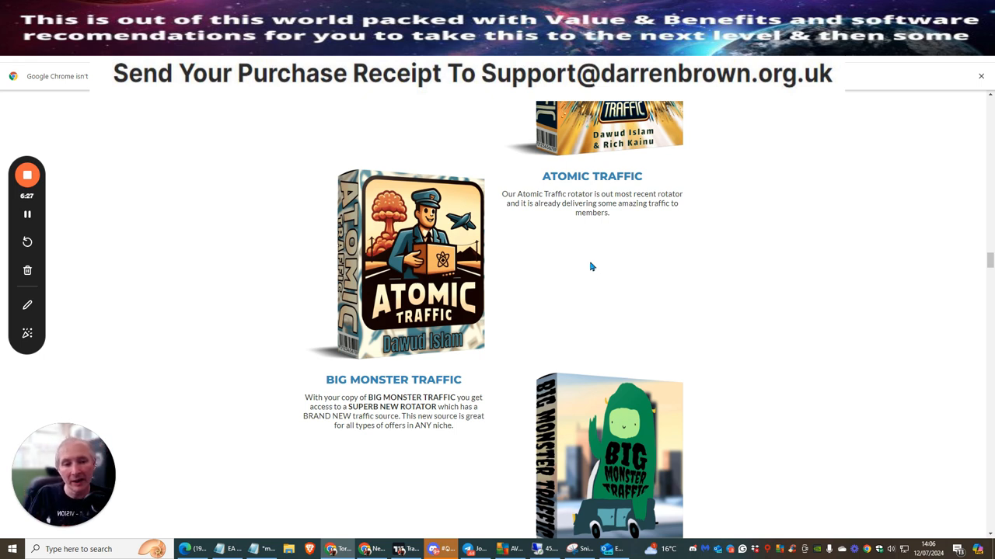
pyautogui.moveTo(788, 312)
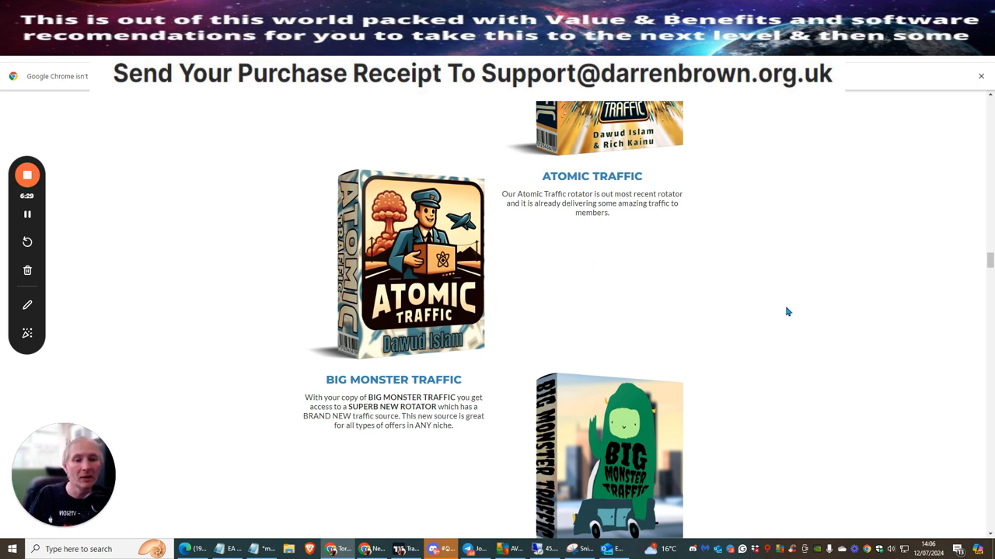
pyautogui.moveTo(737, 266)
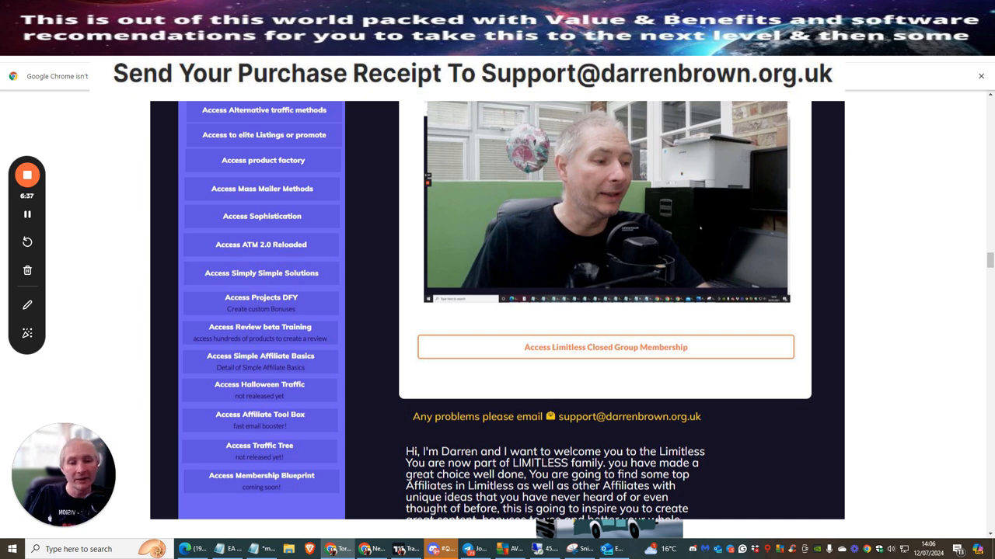
# Scroll to the banked earnings dashboard screenshot and the 'Introducing Tornado Traffic' section.
pyautogui.scroll(-3)
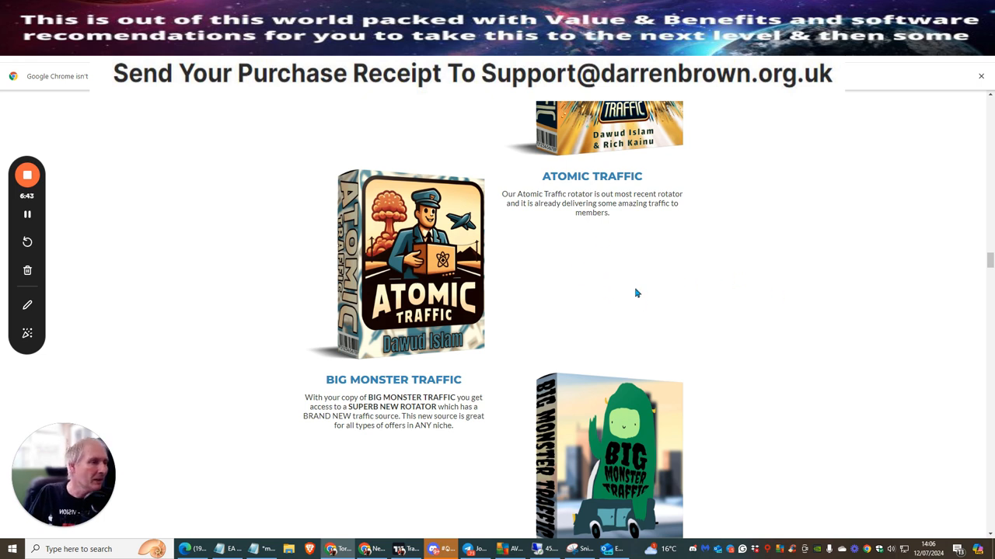
pyautogui.scroll(-3)
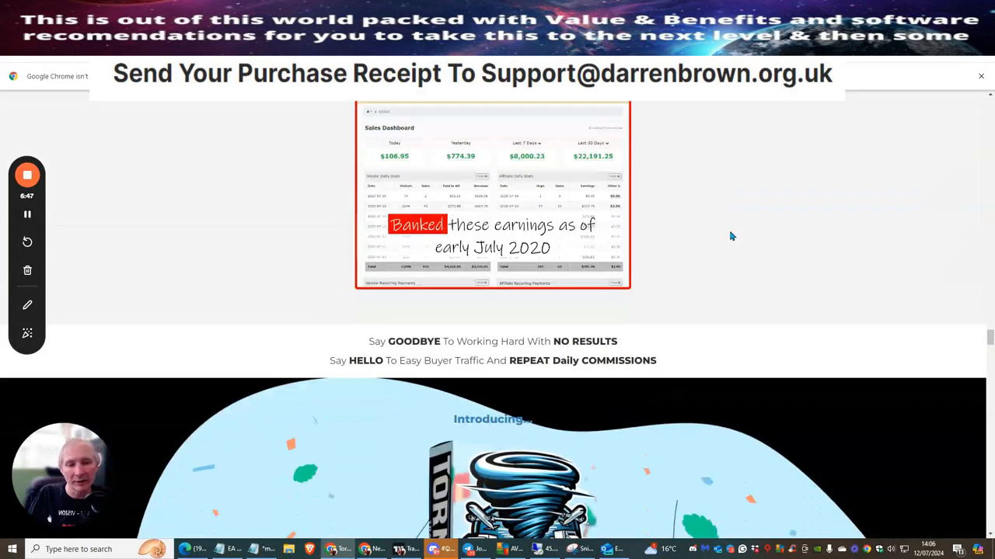
# Scroll past 'Who Is Tornado Traffic For' to the 5 Big Value Bonuses, starting with Monkey Mailers.
pyautogui.scroll(-3)
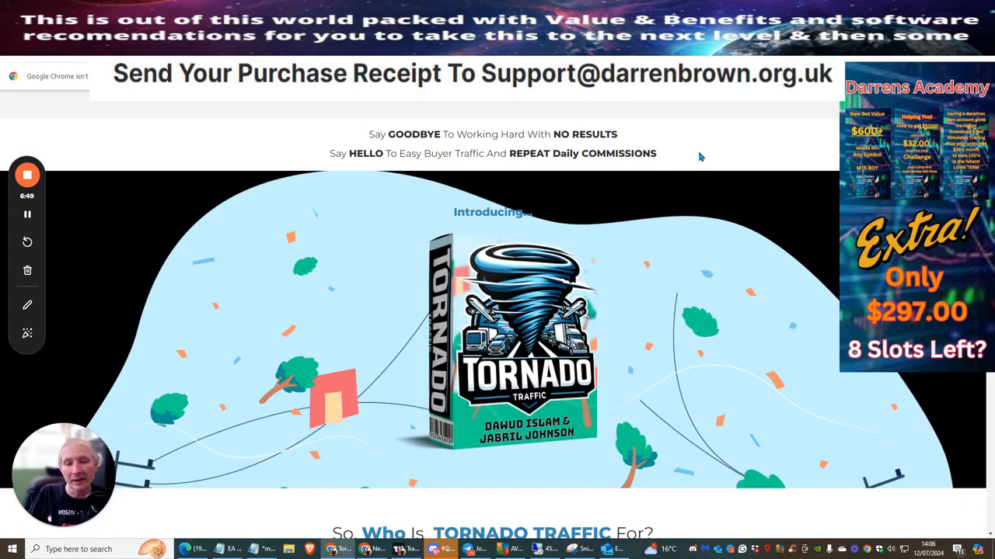
pyautogui.moveTo(679, 161)
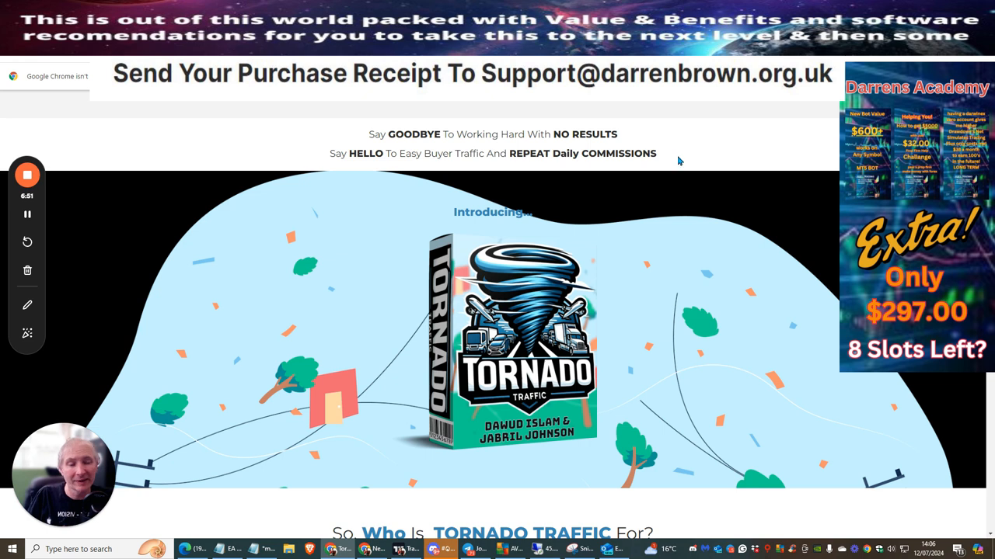
pyautogui.moveTo(735, 148)
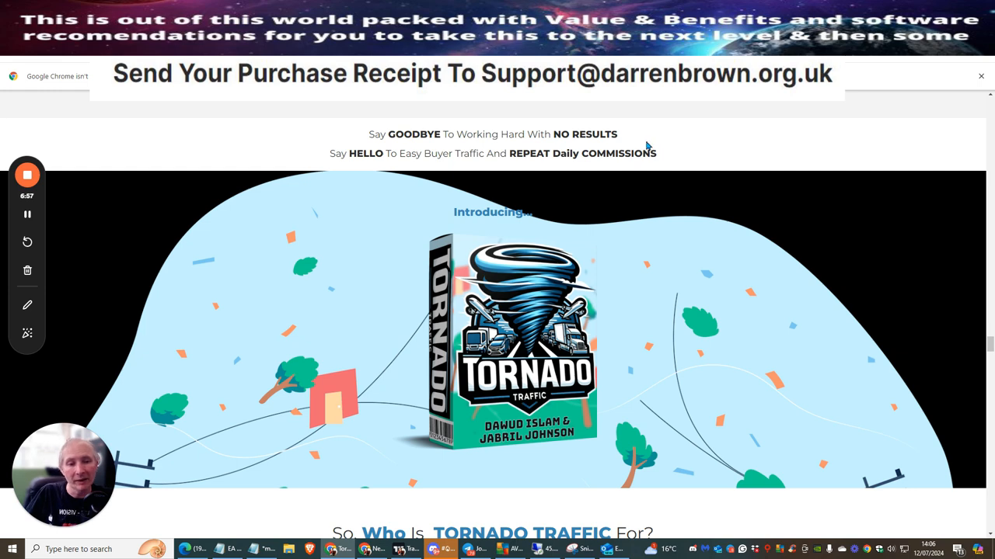
pyautogui.scroll(-3)
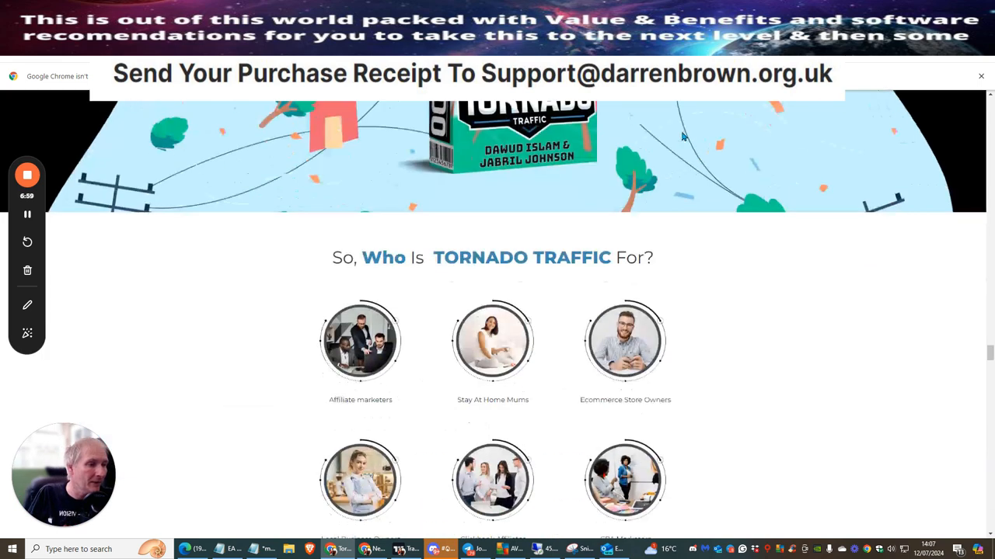
pyautogui.moveTo(421, 250)
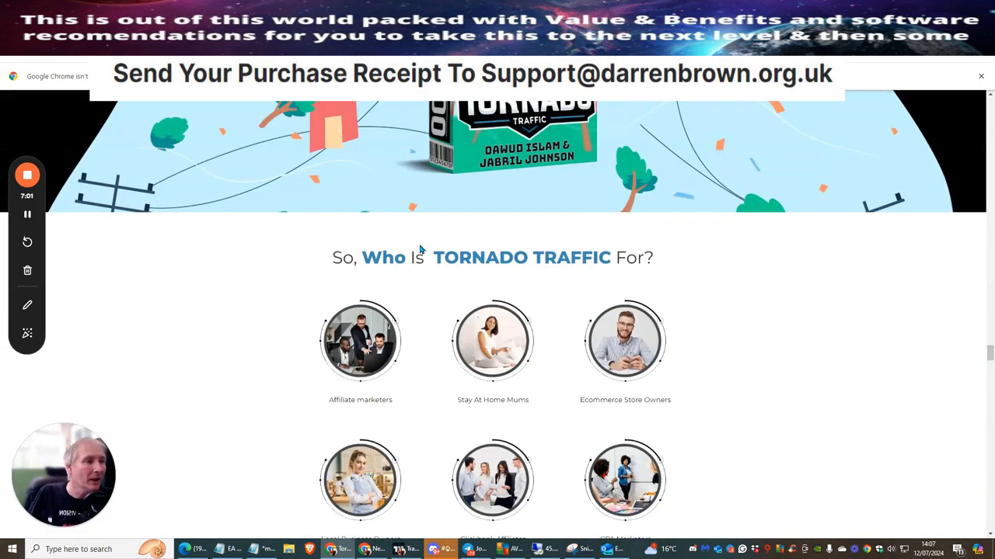
pyautogui.scroll(-3)
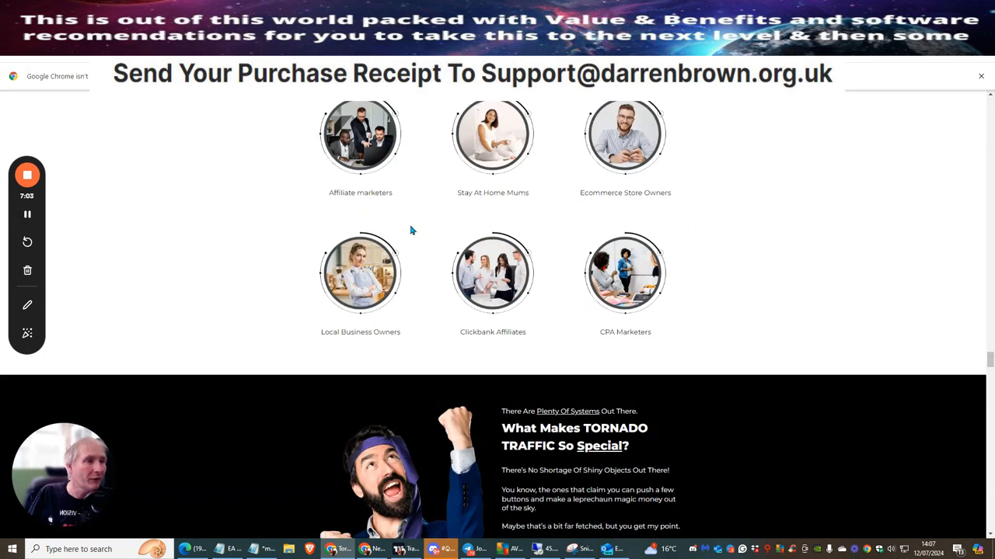
pyautogui.moveTo(662, 204)
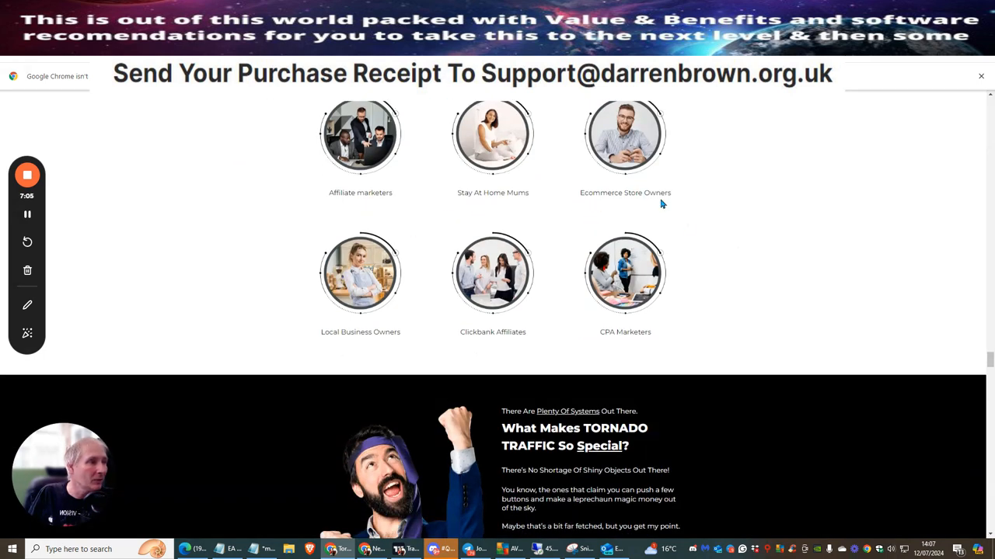
pyautogui.moveTo(476, 346)
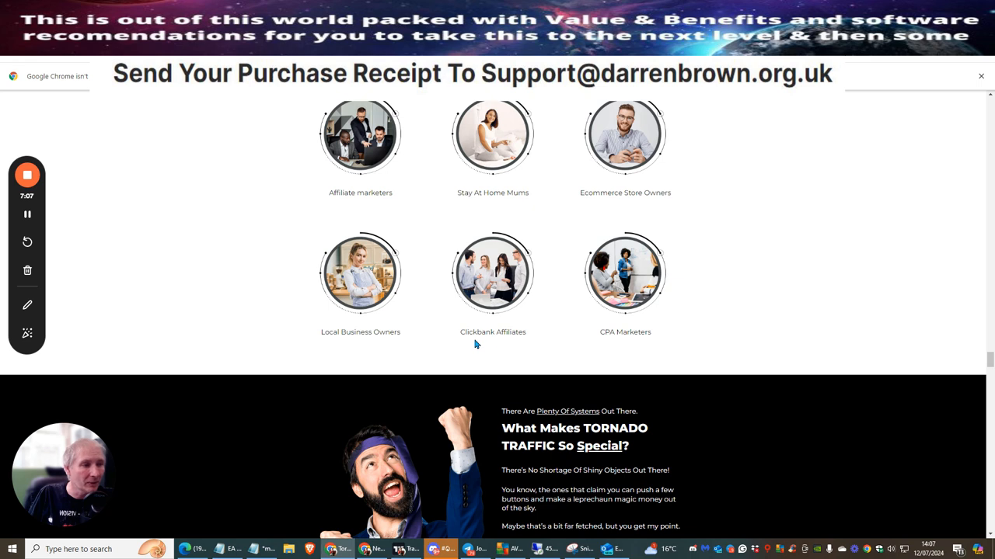
pyautogui.scroll(-3)
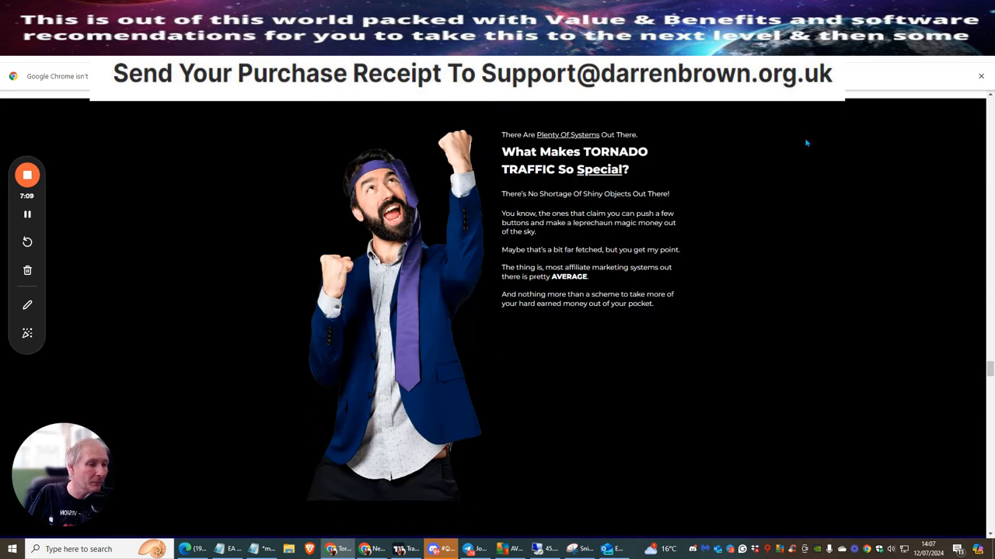
pyautogui.scroll(-3)
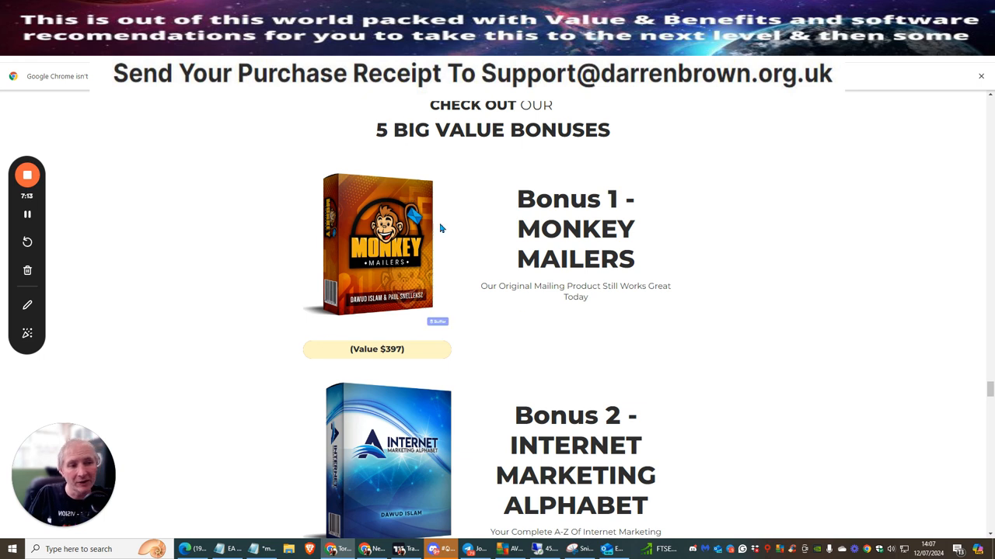
pyautogui.moveTo(728, 218)
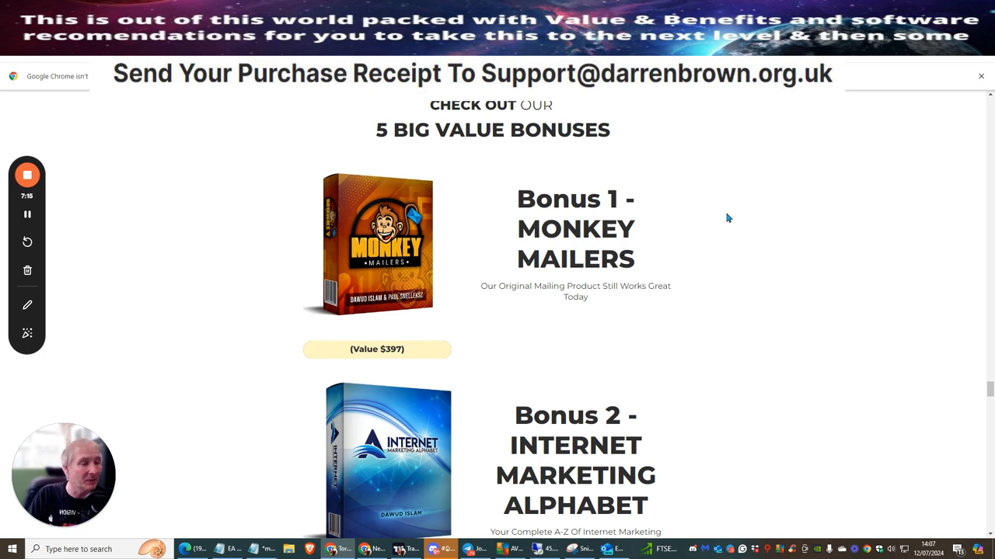
# Scroll through Bonus 1 to 5 and the 30 Day Money Back Guarantee to the $3970 summary.
pyautogui.scroll(-3)
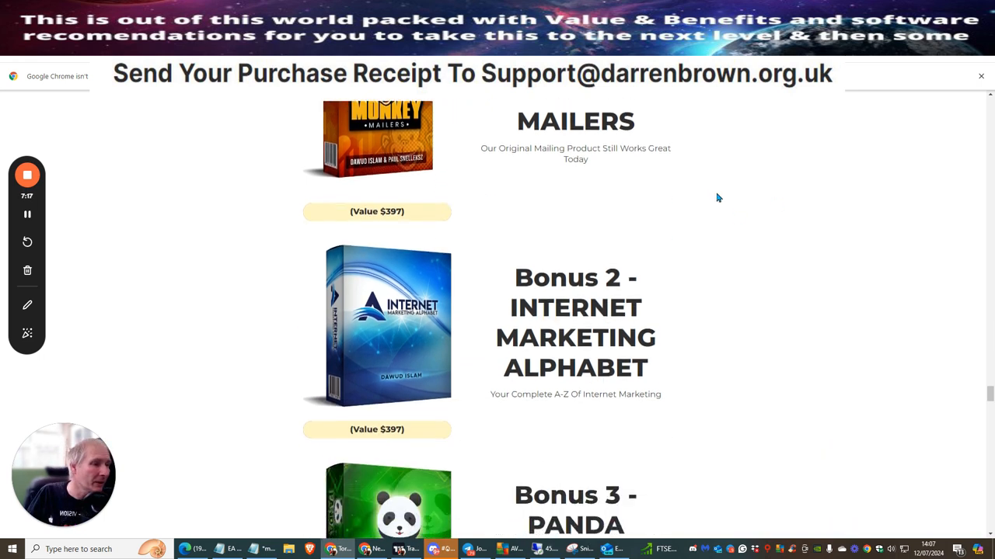
pyautogui.scroll(-3)
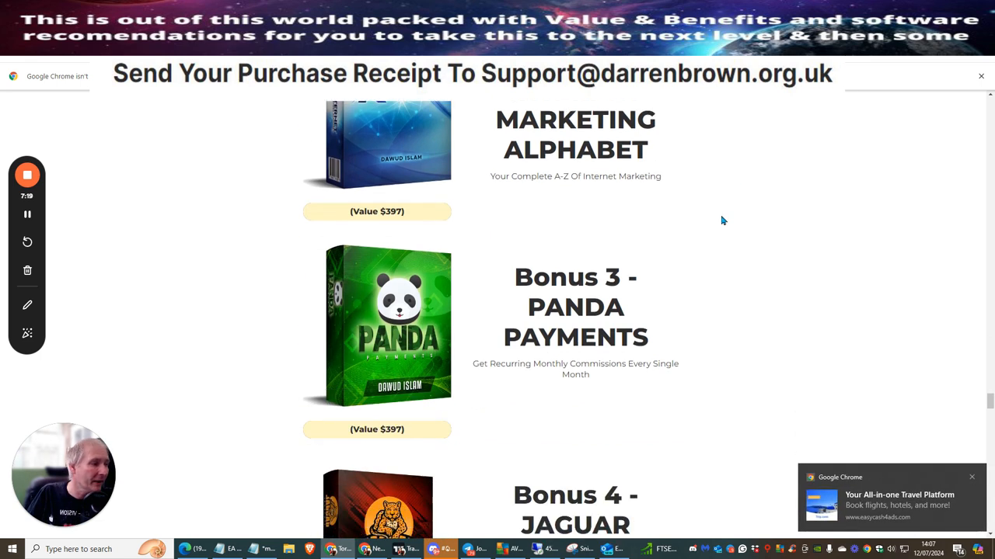
pyautogui.scroll(-3)
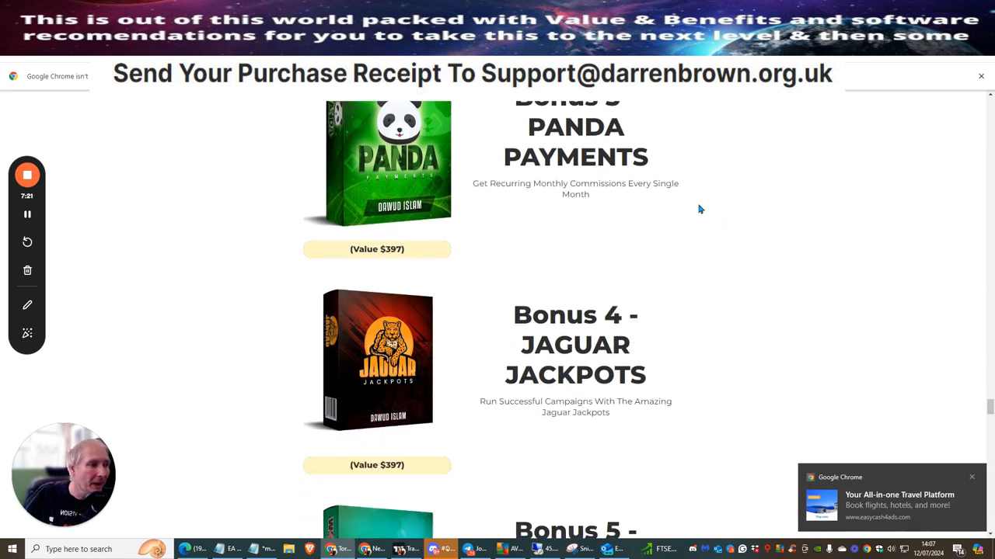
pyautogui.scroll(-3)
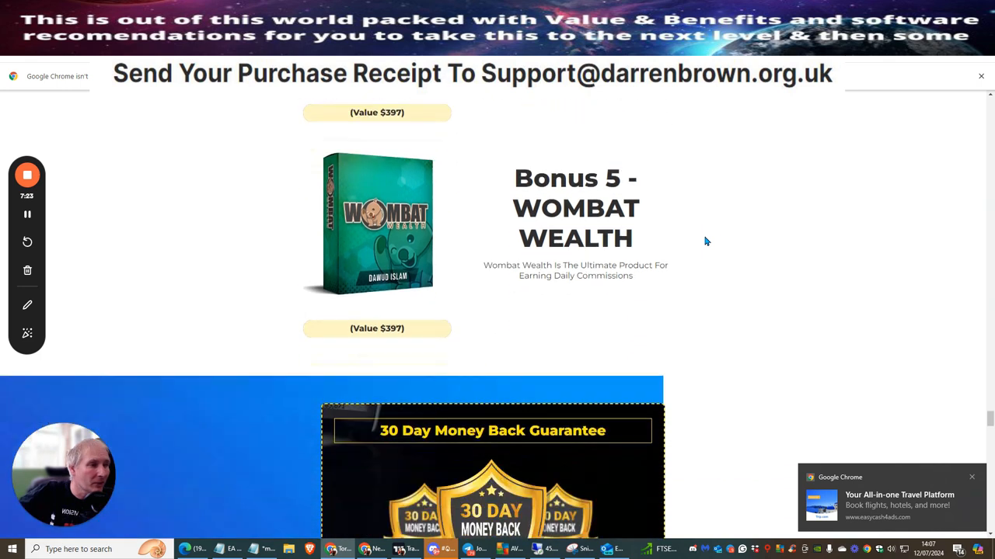
pyautogui.scroll(-3)
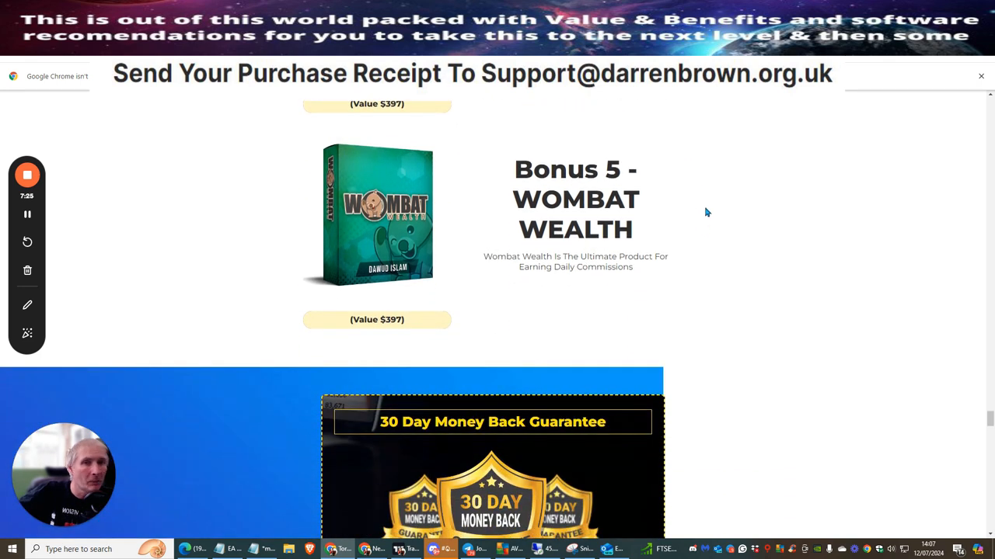
pyautogui.scroll(-3)
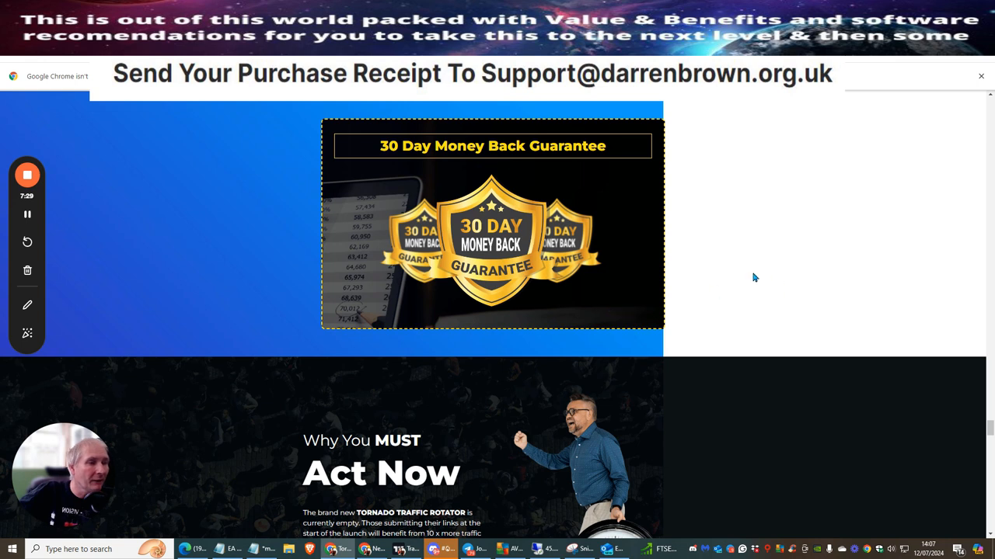
pyautogui.moveTo(768, 193)
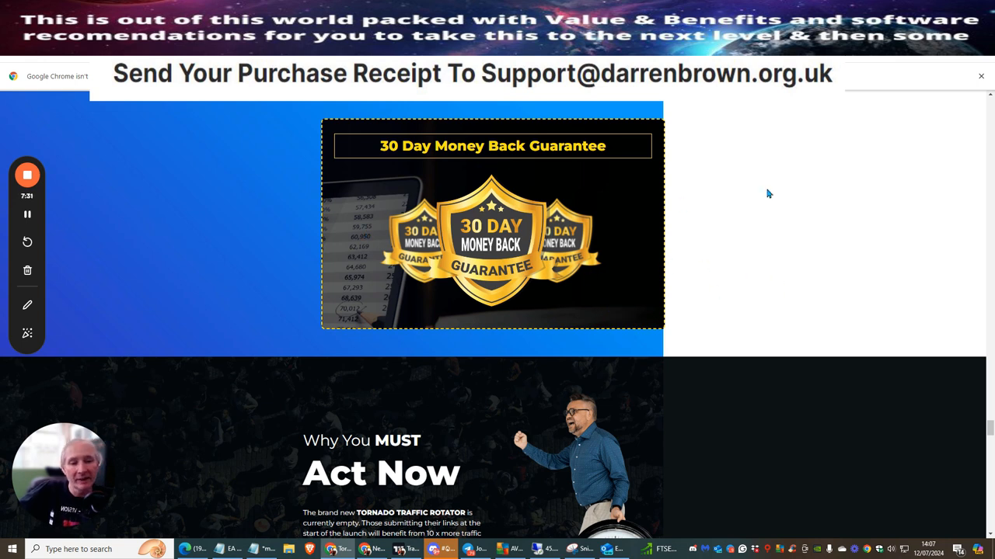
pyautogui.moveTo(756, 194)
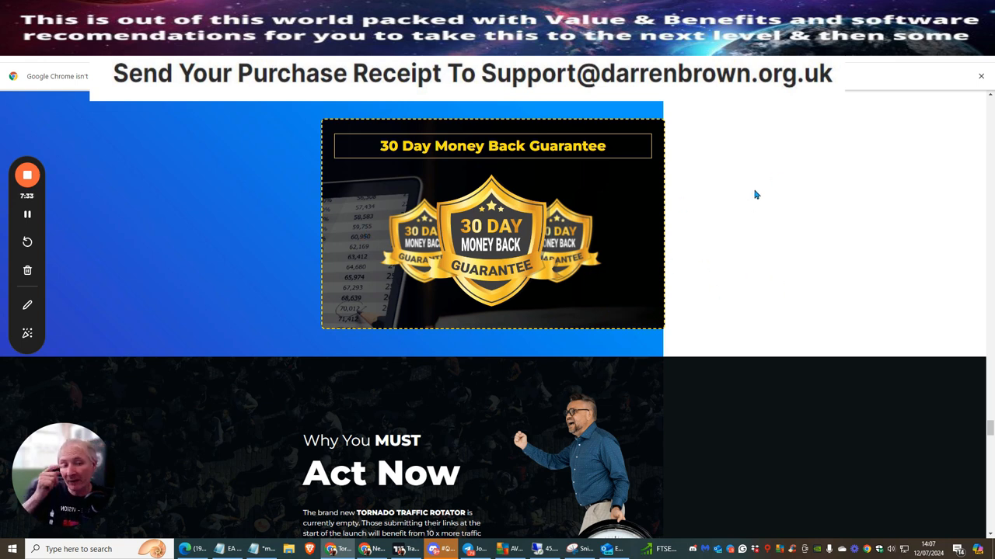
pyautogui.scroll(-3)
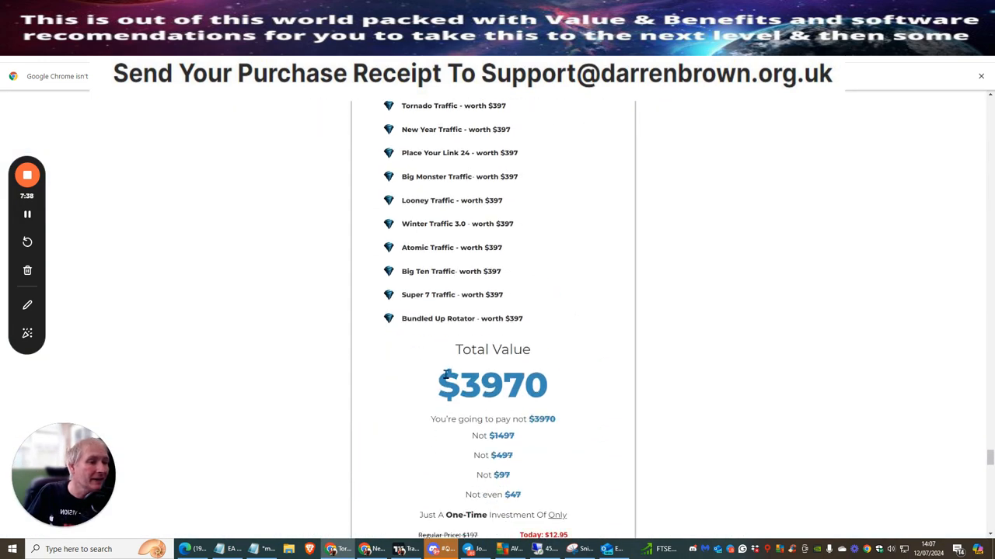
# Scroll through the $12.95 Add To Cart and 'Two Choices' sections to the 'It's ACTION Time' box.
pyautogui.scroll(-3)
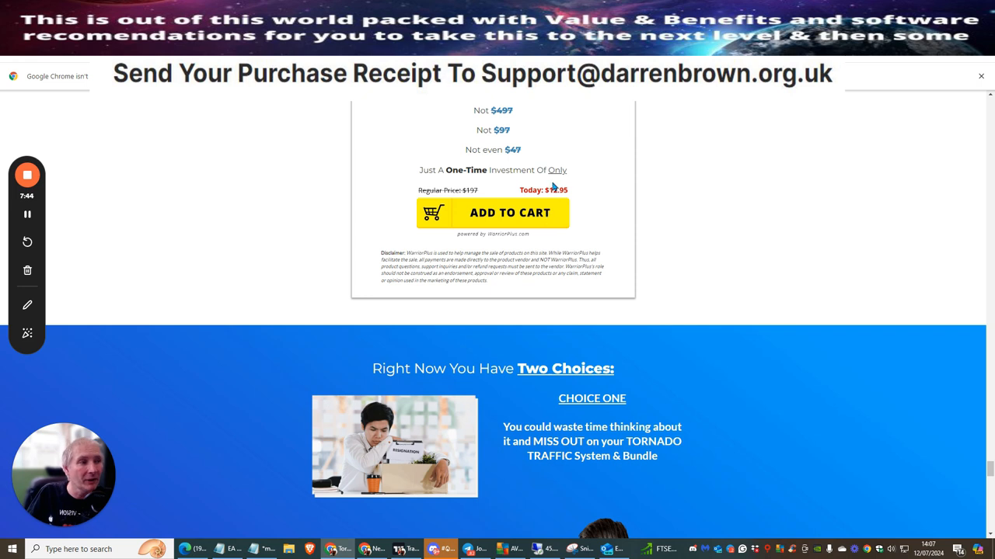
pyautogui.moveTo(752, 196)
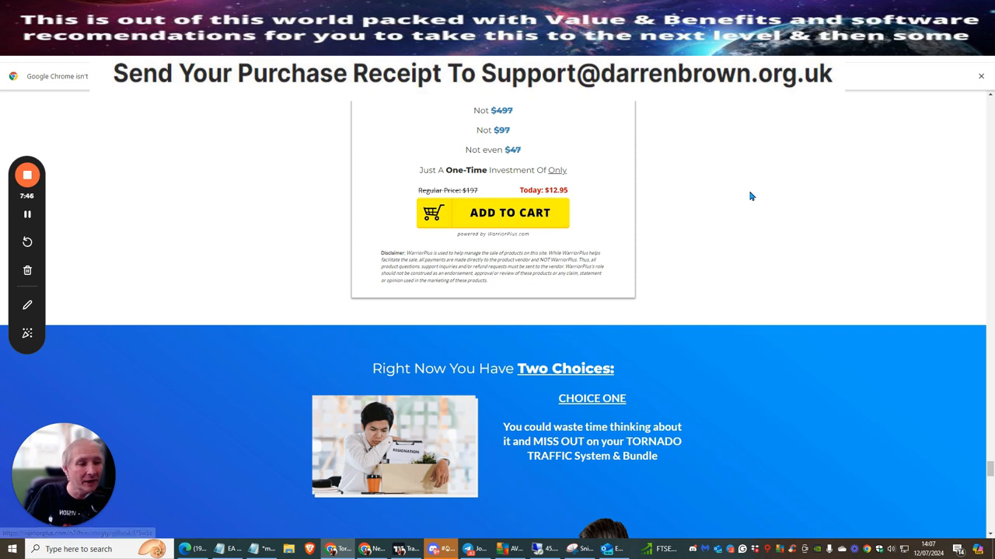
pyautogui.scroll(-3)
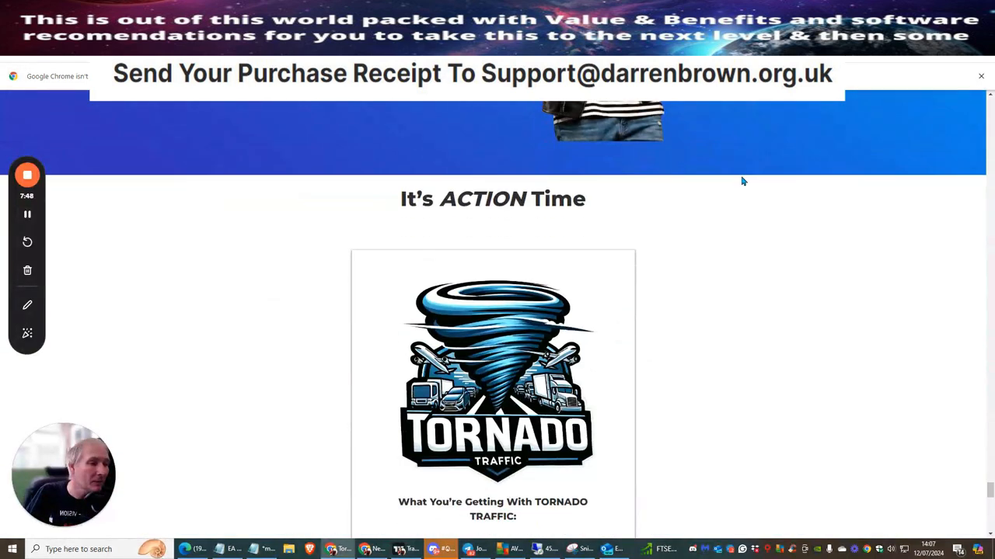
pyautogui.scroll(-3)
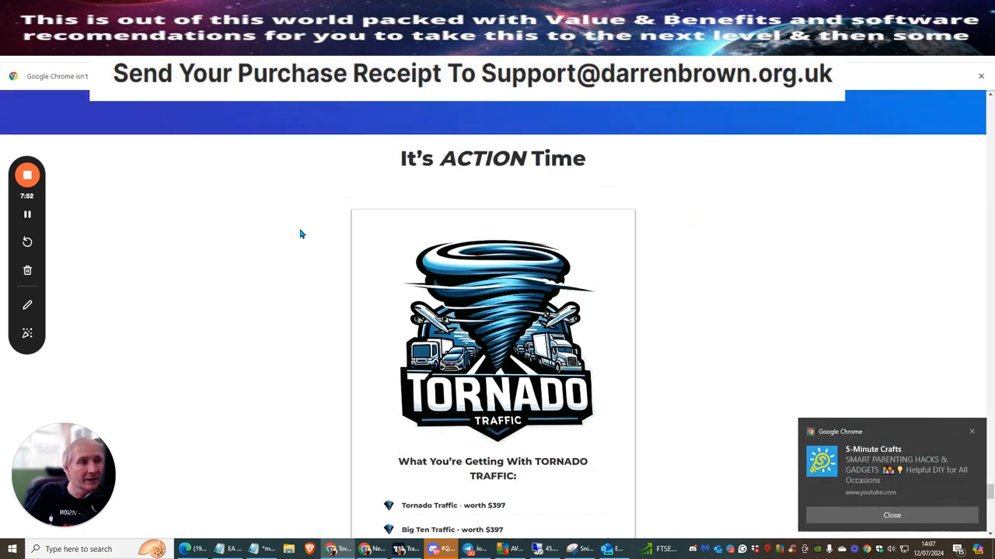
pyautogui.moveTo(263, 293)
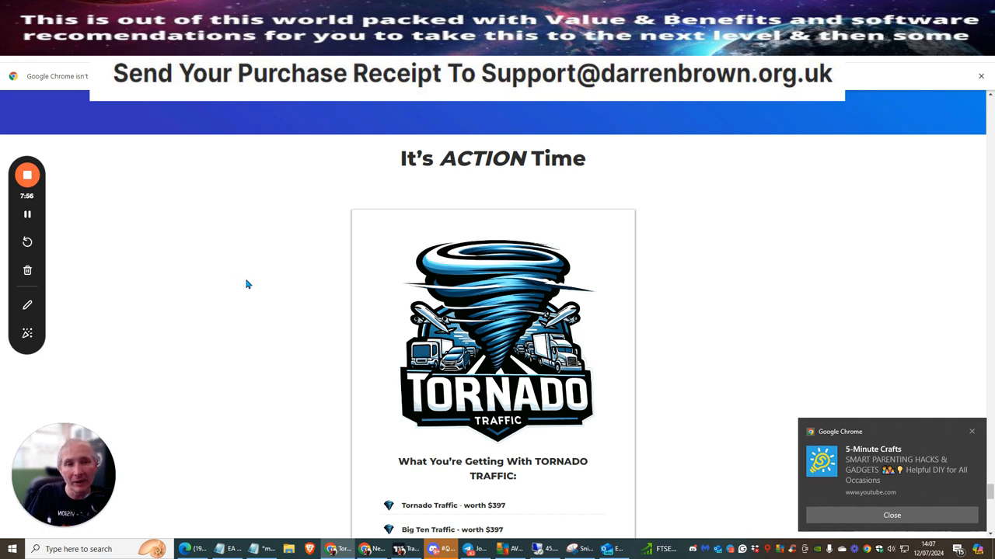
pyautogui.moveTo(223, 316)
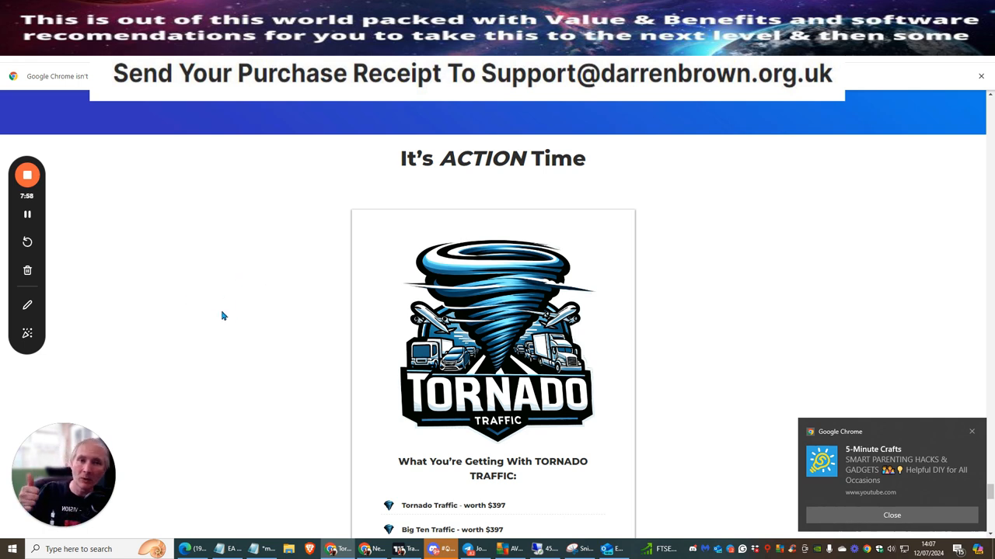